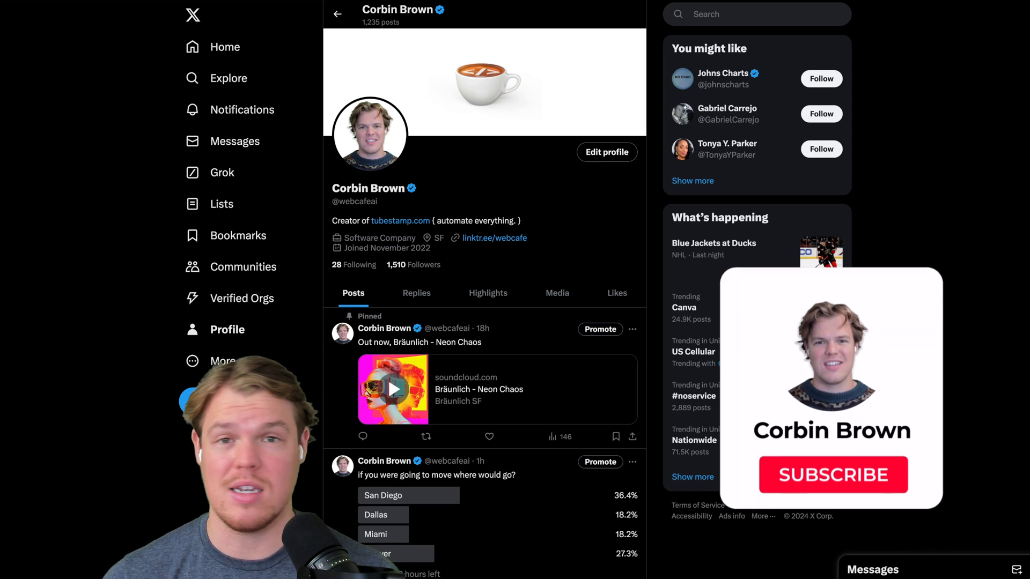
Ask Gemini Advanced 'What are the top 5 hikes in montana' and scroll through the answer.
click(832, 474)
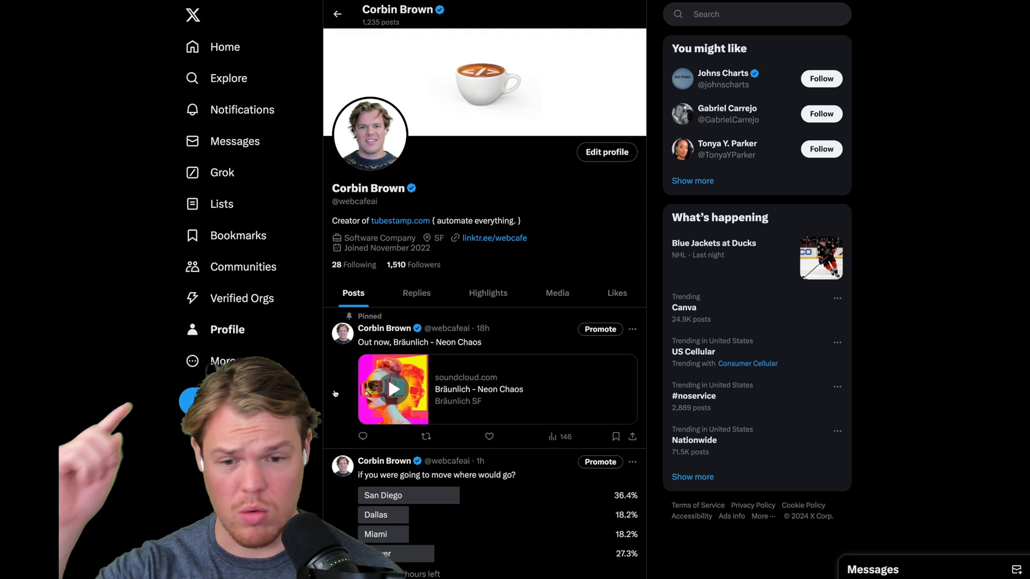
scroll(down, 3)
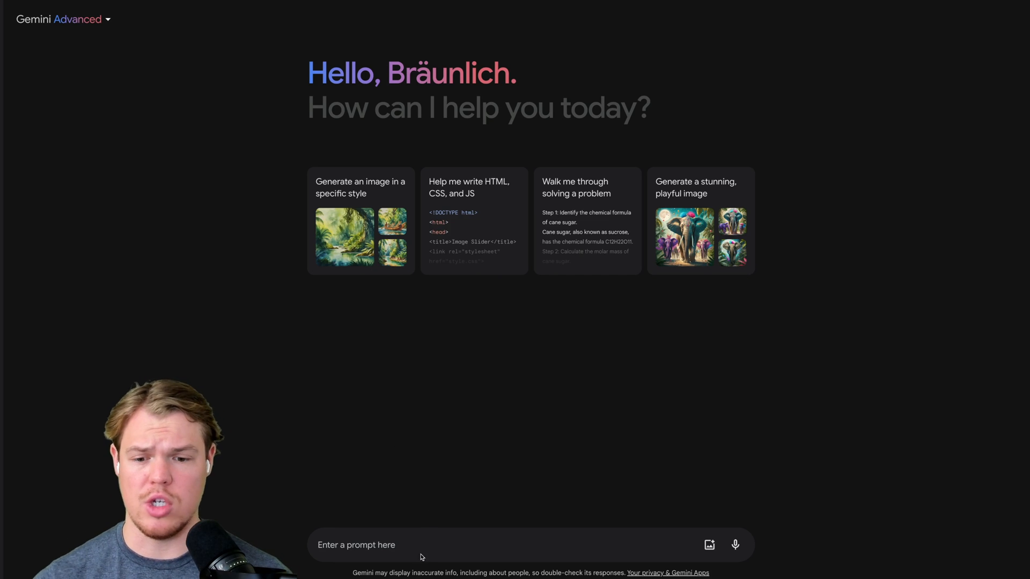
text(What are the top 5)
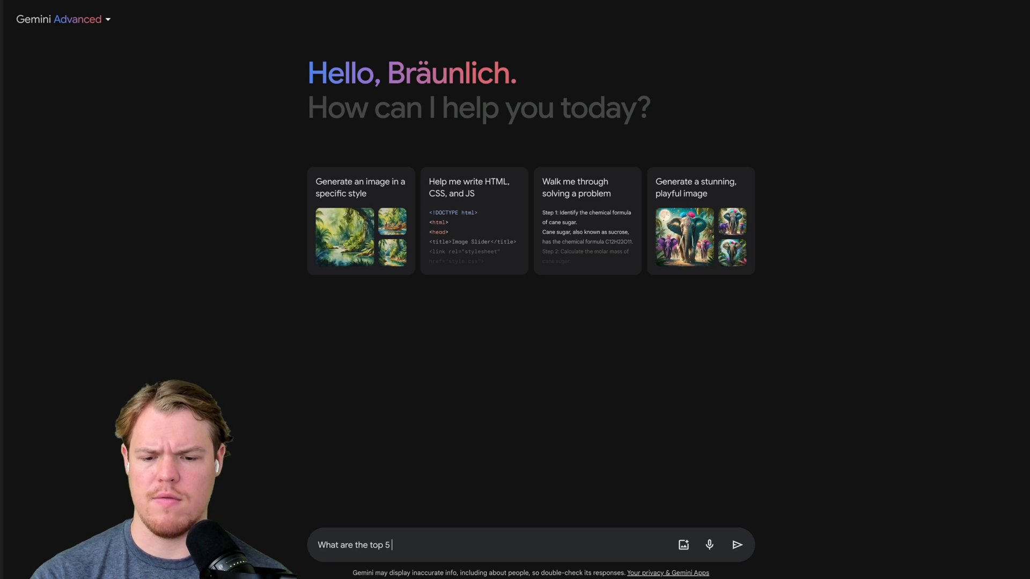
text(hikes in monta)
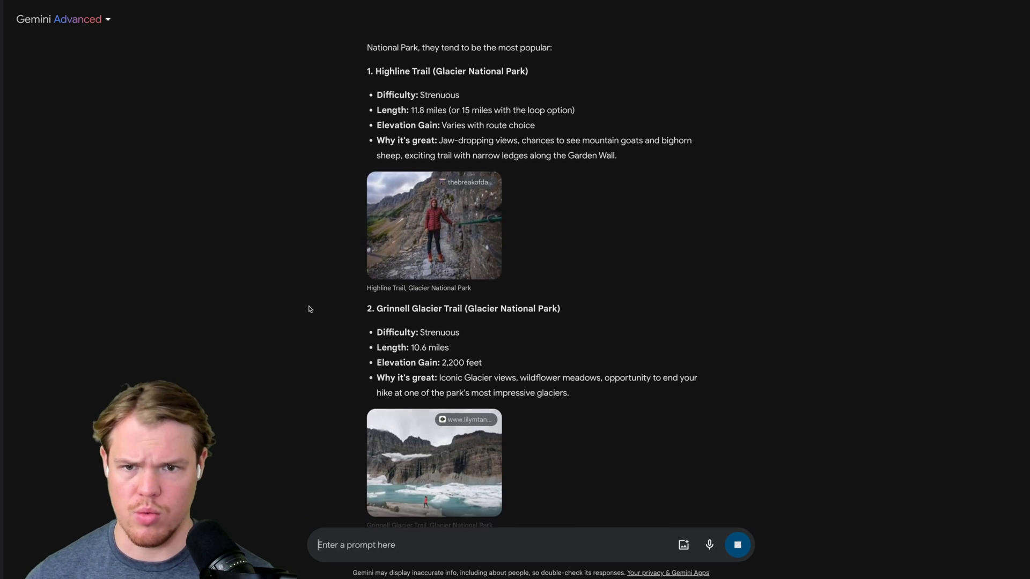
scroll(down, 3)
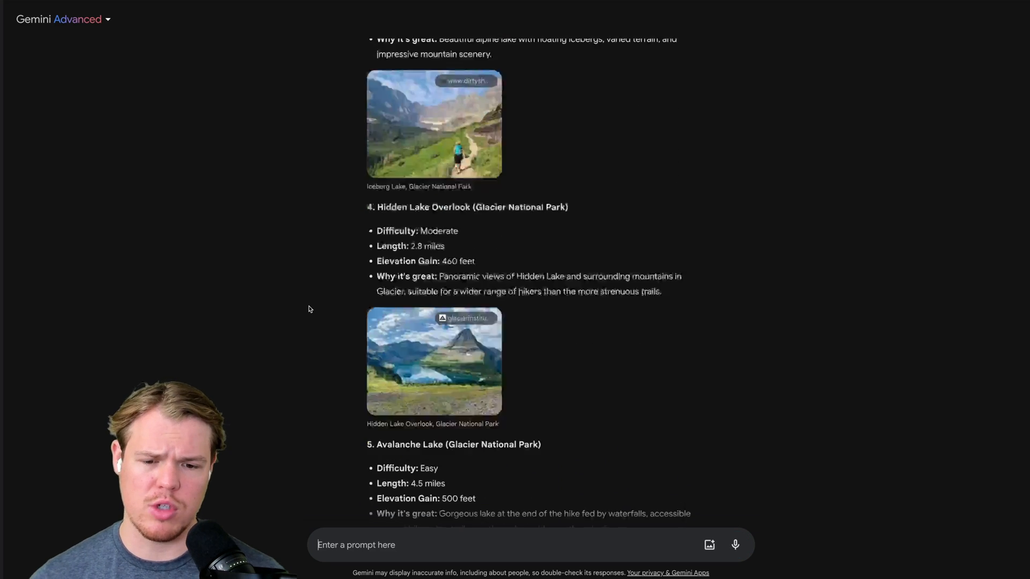
scroll(down, 3)
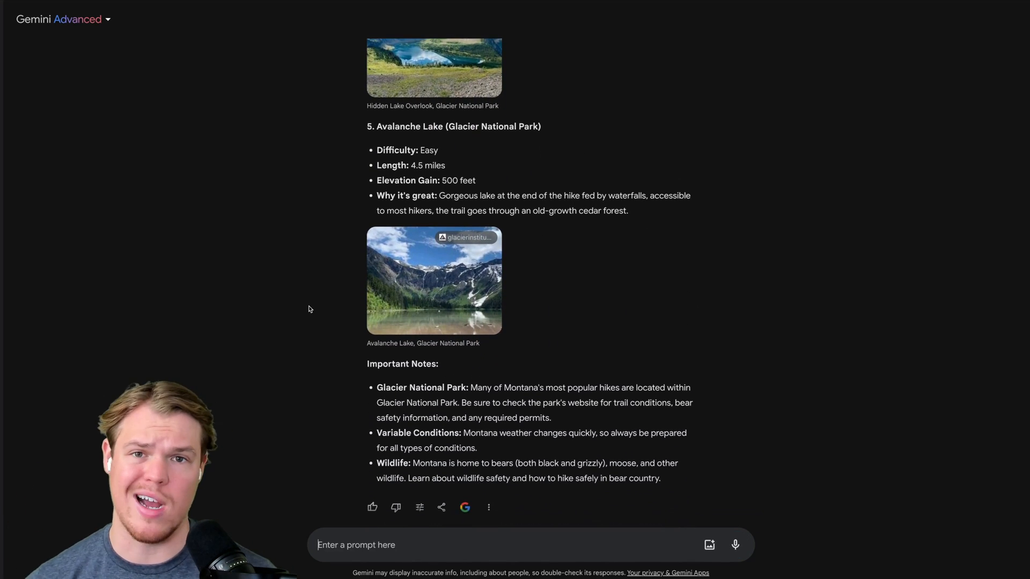
mouse_move(441, 490)
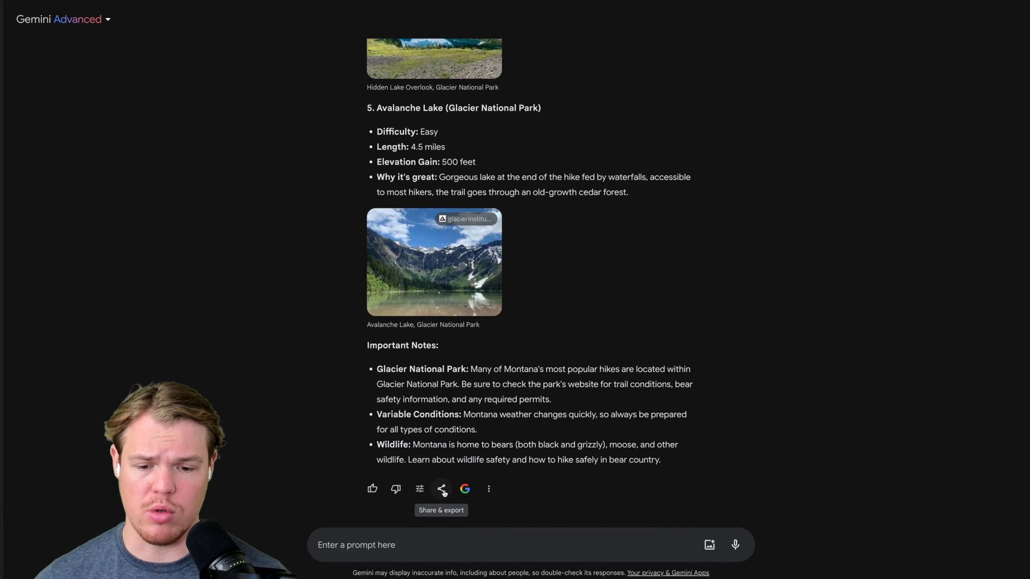
Export the Montana hikes answer to a new Google Doc and open it.
click(442, 489)
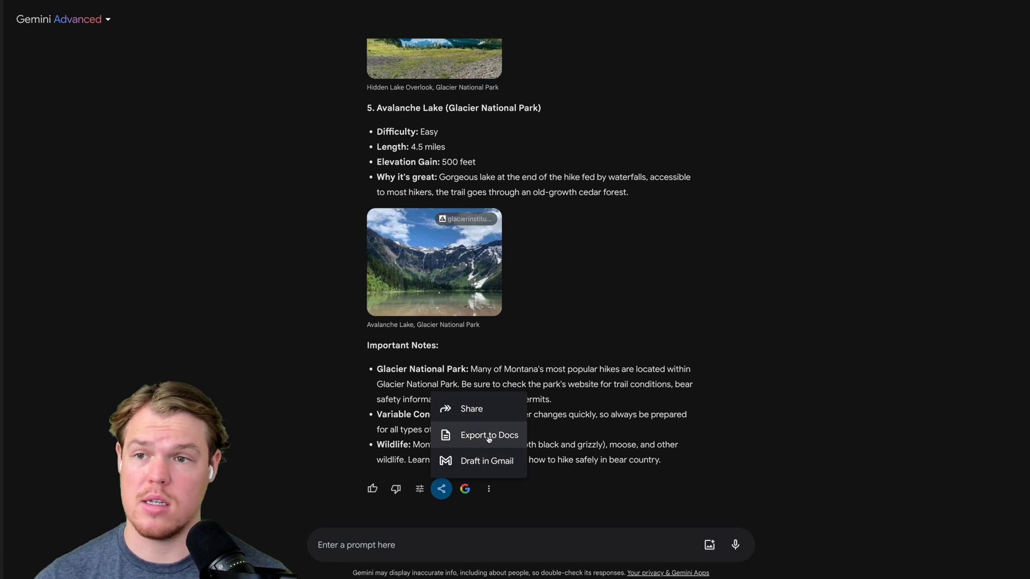
click(488, 435)
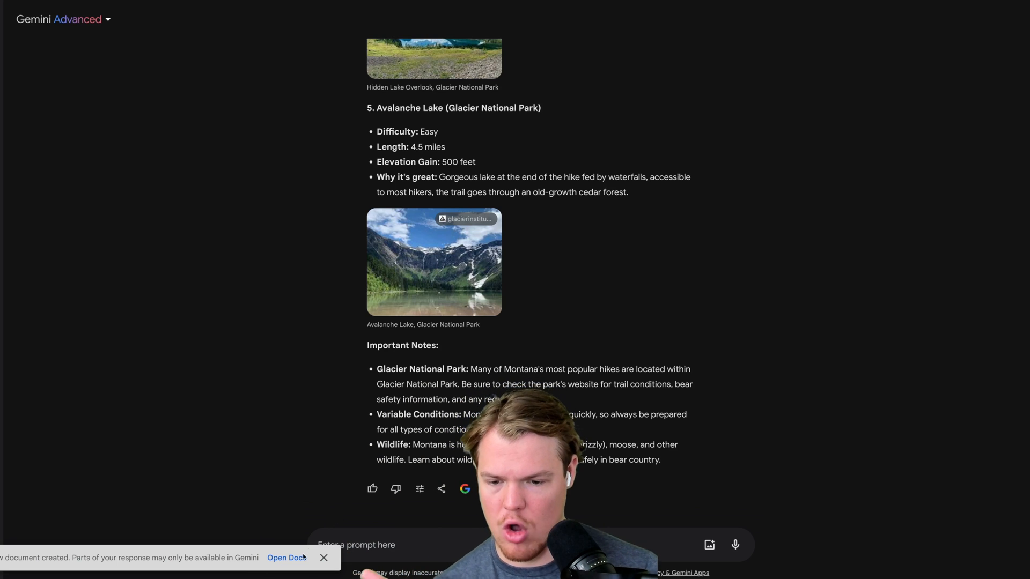
click(286, 558)
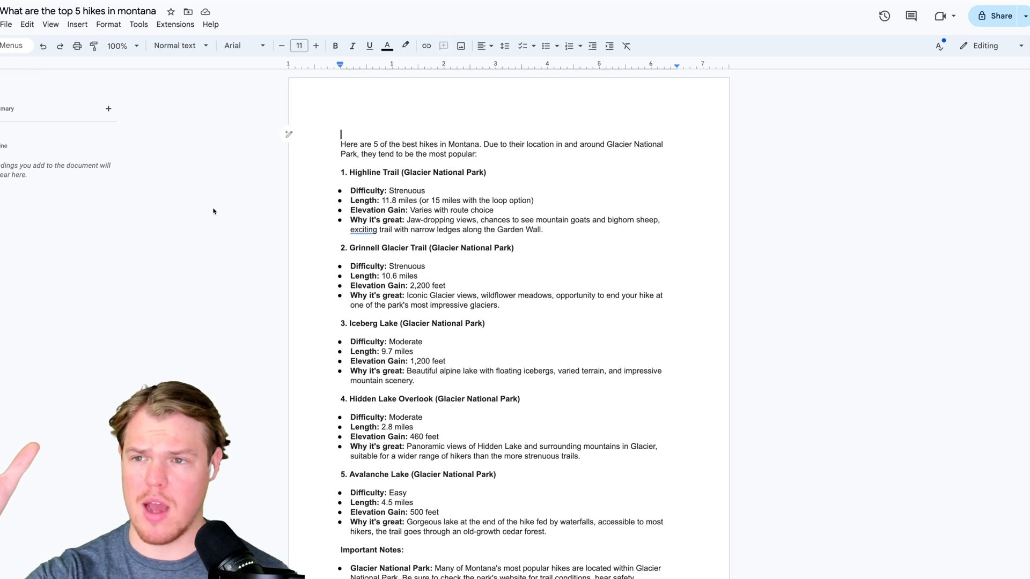
Scroll through the exported 'What are the top 5 hikes in montana' document.
scroll(down, 3)
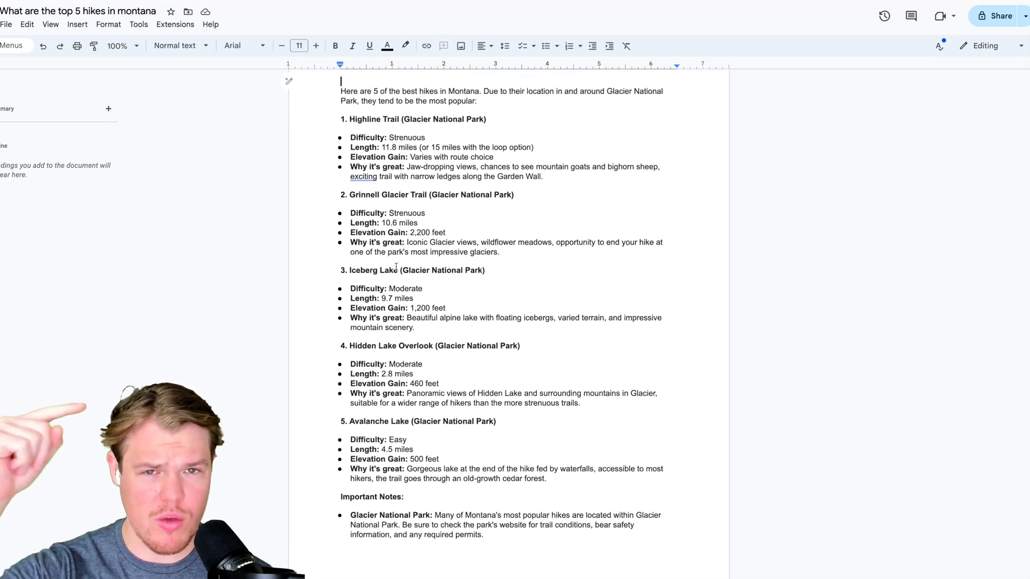
scroll(down, 3)
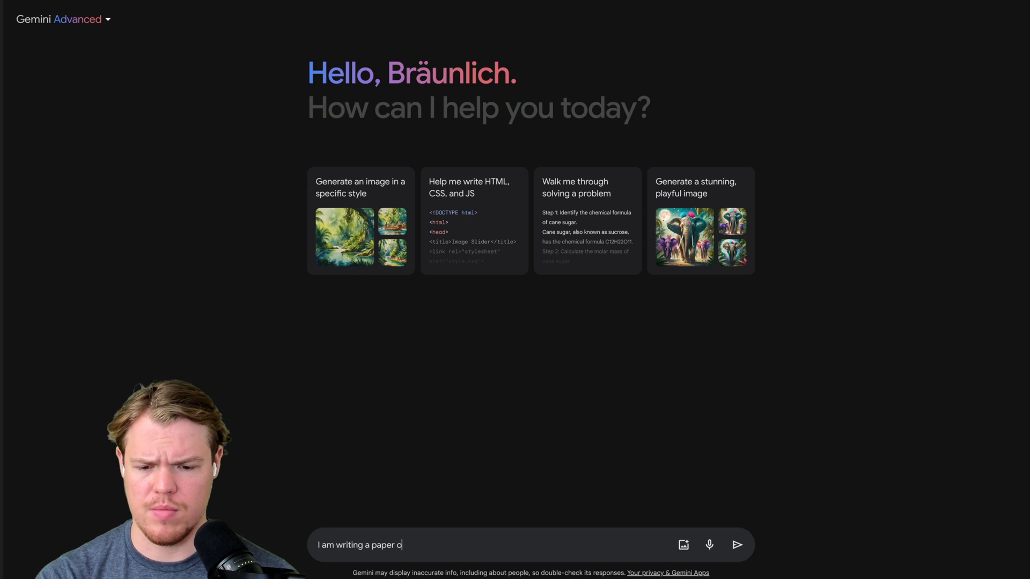
Send the prompt requesting an industrial revolution thesis and five citable sources.
text(n the industrial f)
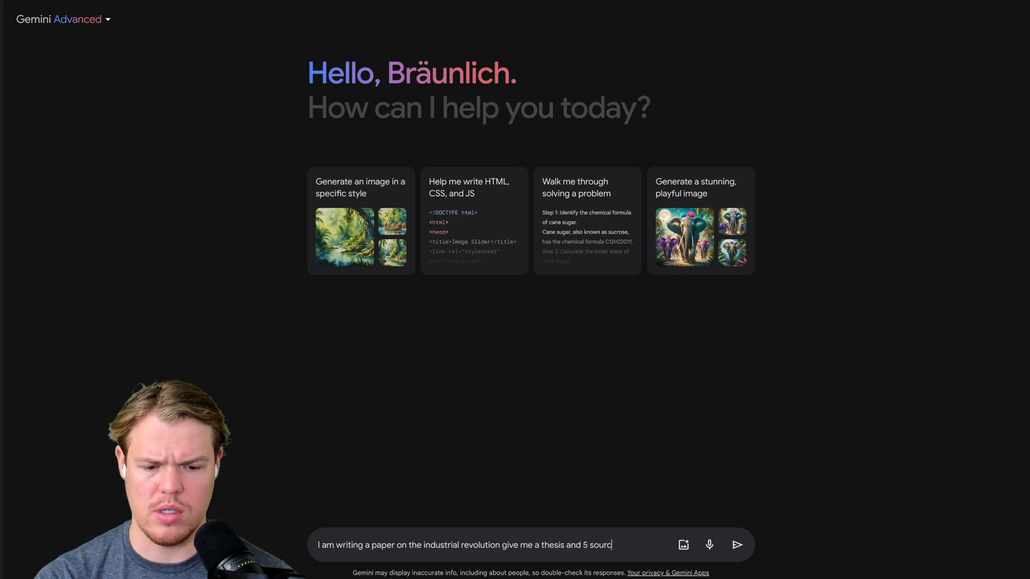
click(737, 544)
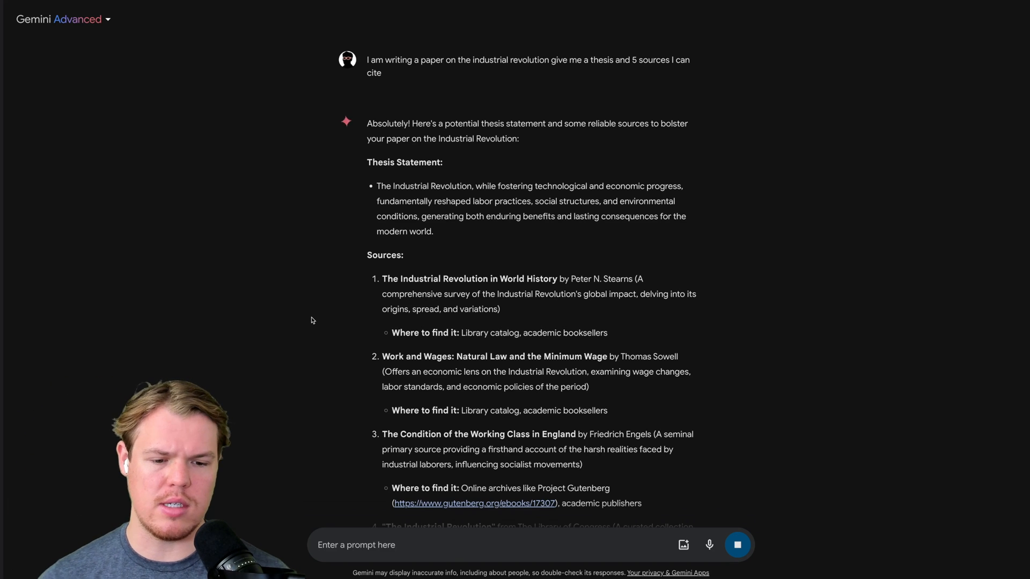
Read through the thesis-and-sources answer and double-check it against Google Search.
scroll(down, 3)
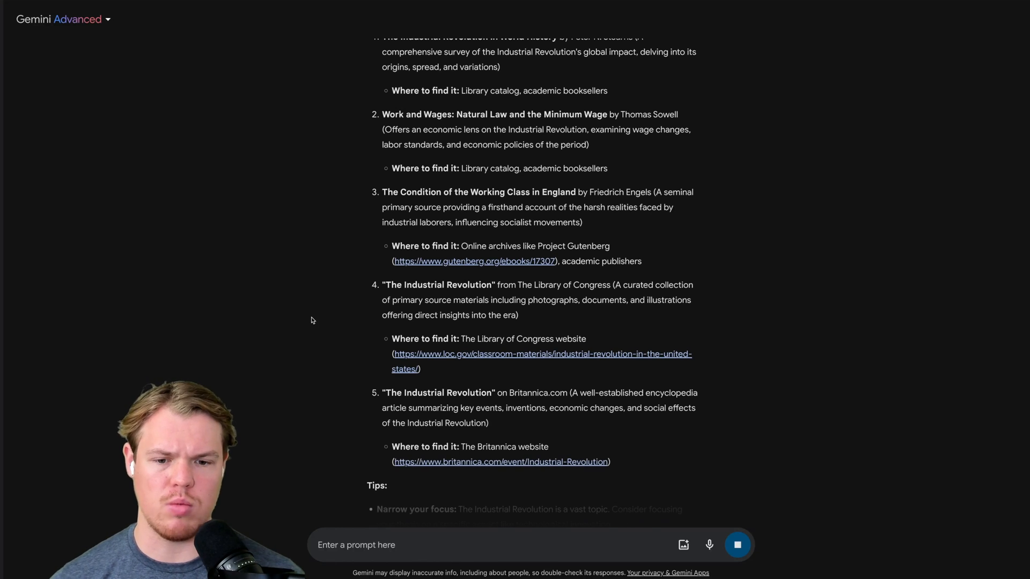
scroll(down, 3)
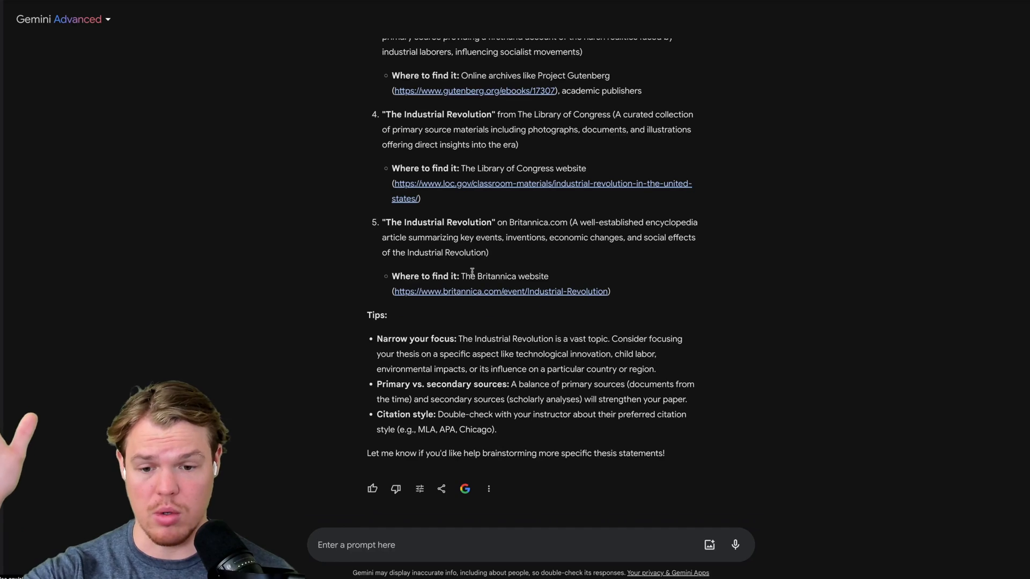
click(465, 488)
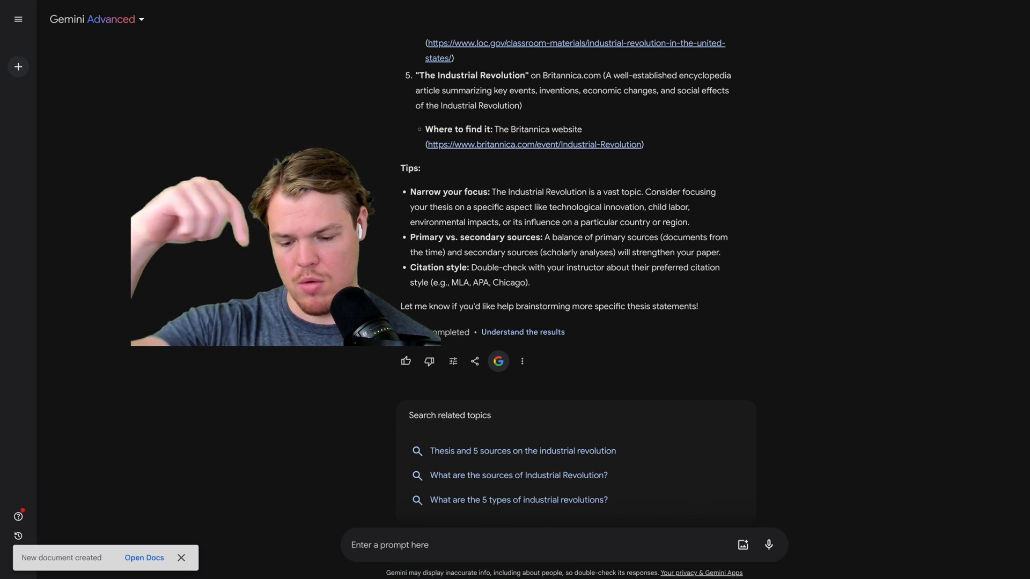
Open the exported industrial revolution thesis document and scroll through it.
click(144, 558)
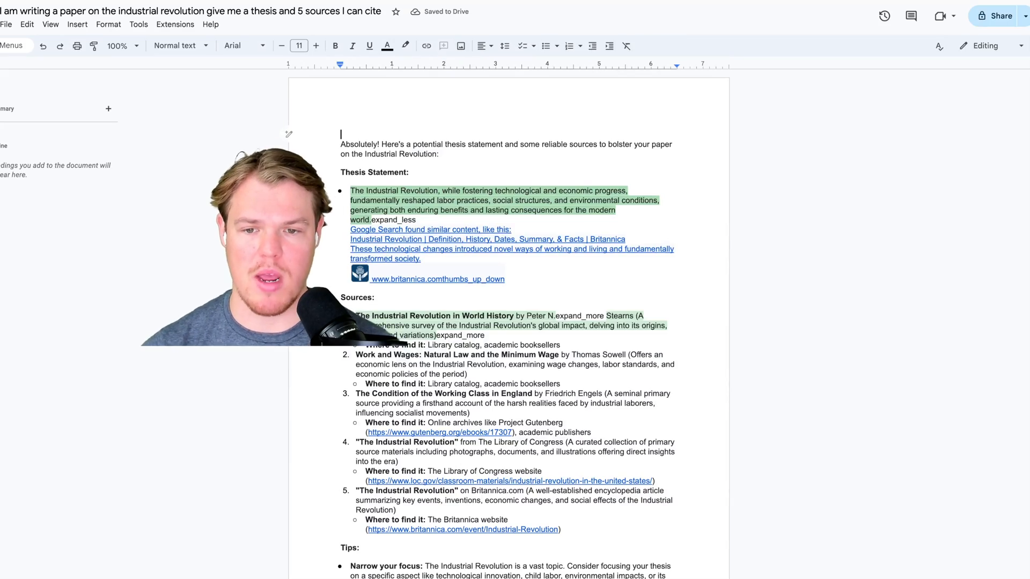
scroll(down, 3)
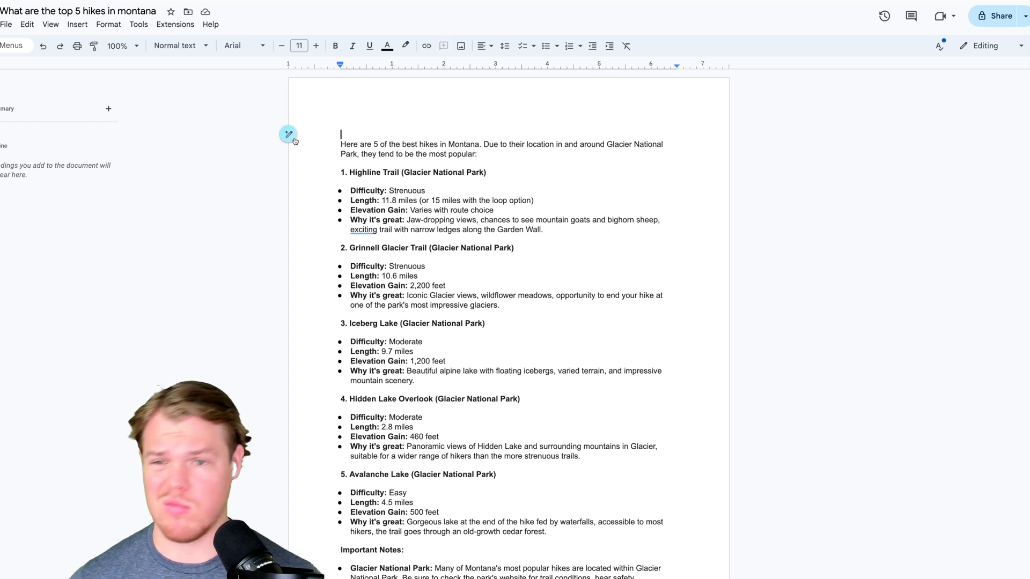
mouse_move(288, 135)
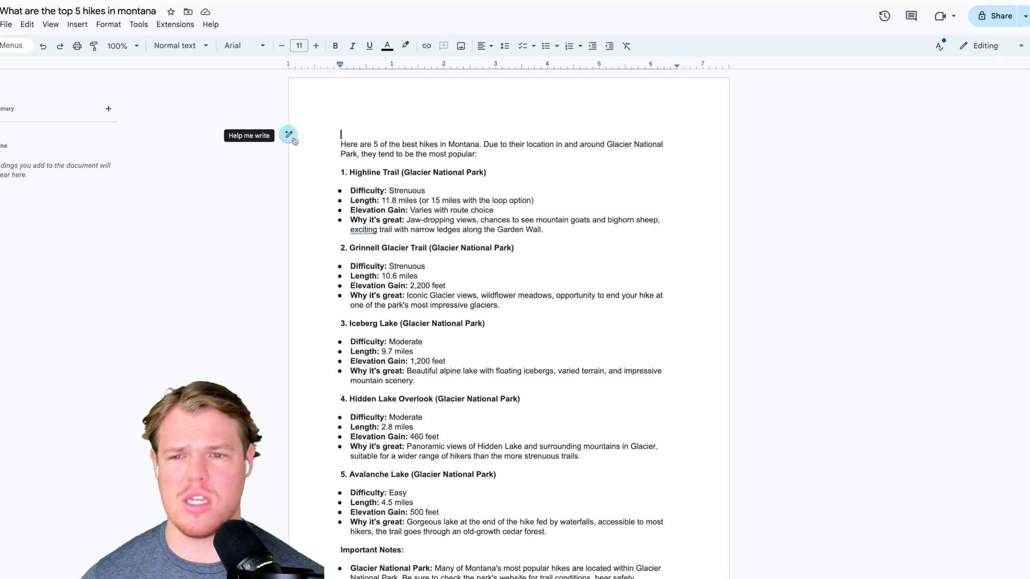
Ask Help me write for a 3-sentence summary of which trail a beginner should choose.
click(287, 135)
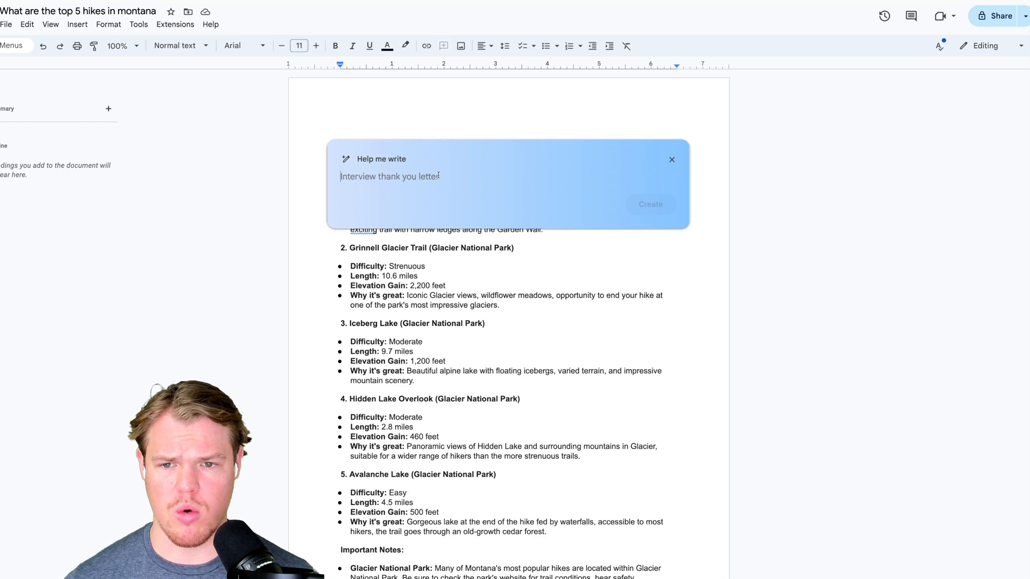
text(Based on the trails below give me a 3 s)
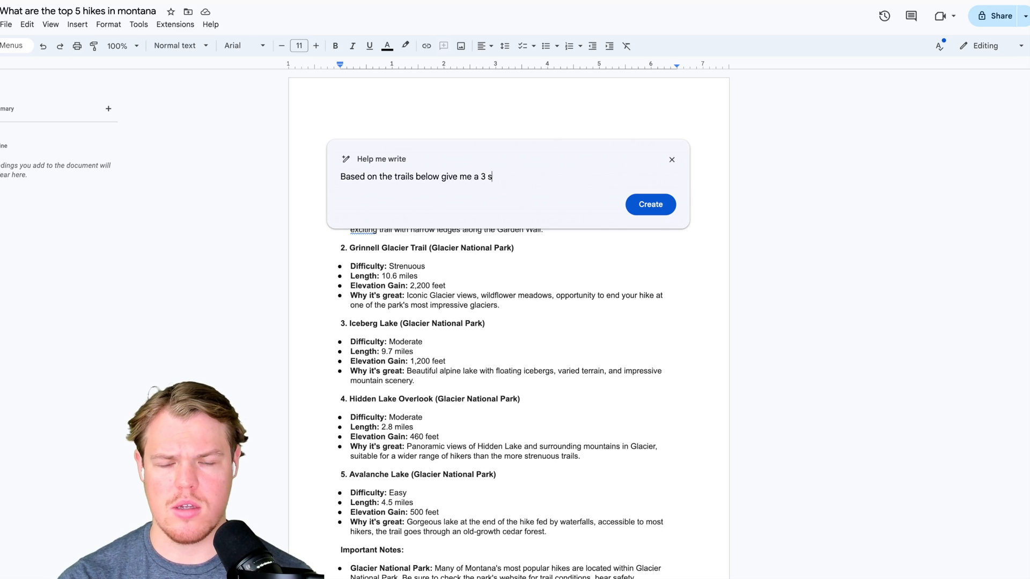
text(entence summary of which one I should c)
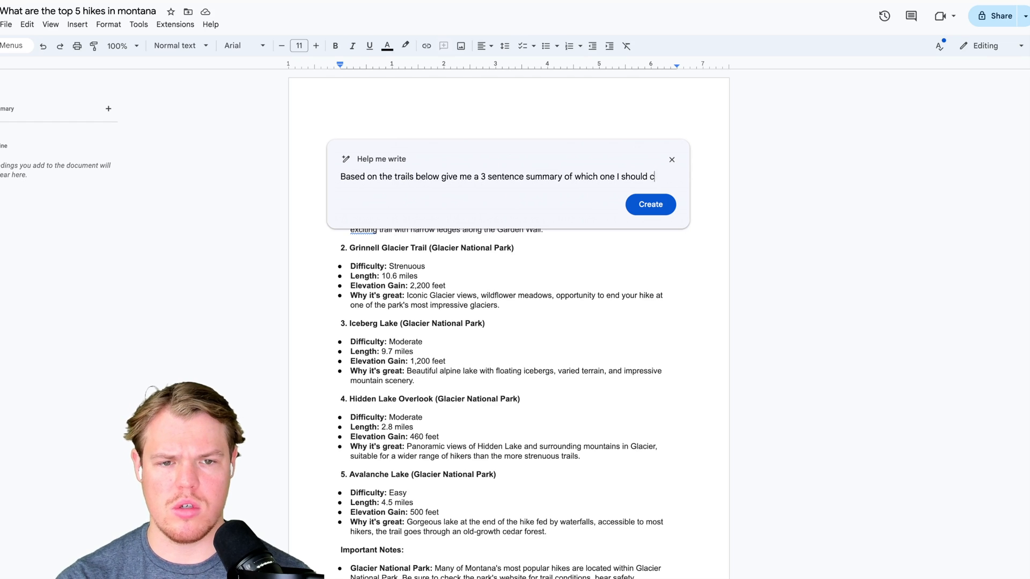
text(hoose if I am a be)
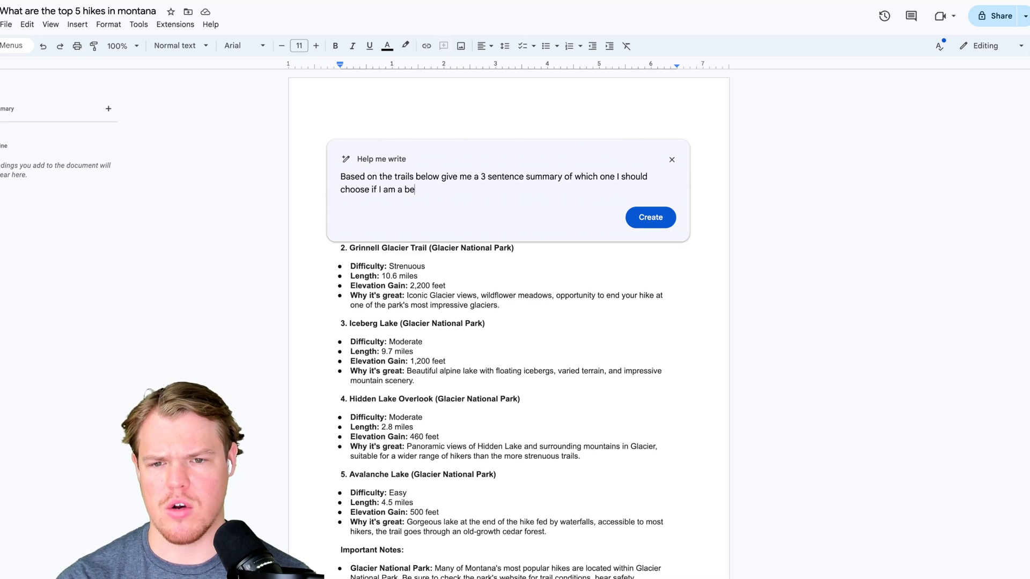
click(649, 217)
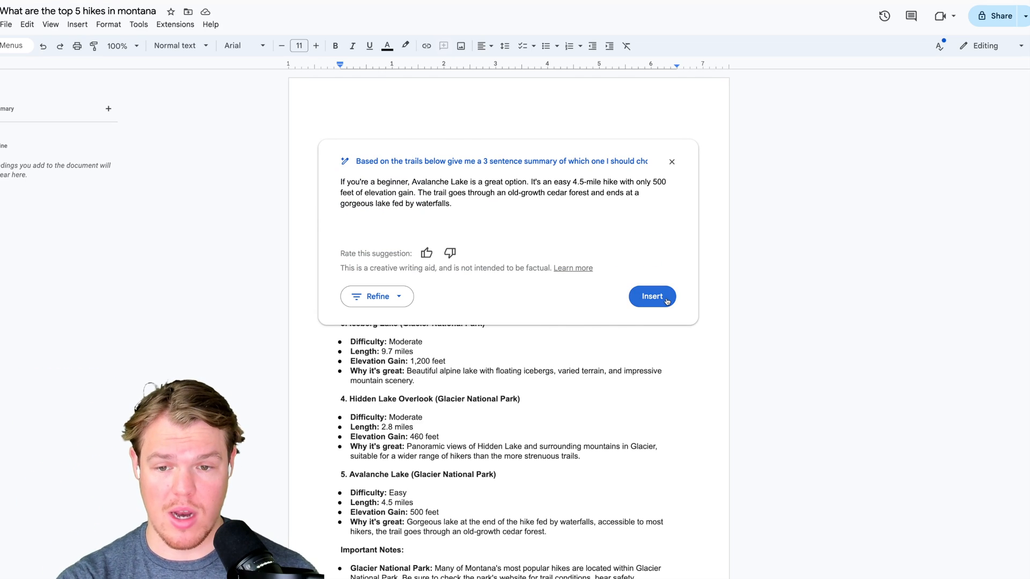
Insert the Avalanche Lake recommendation, zoom to 125%, and select the new paragraph.
click(651, 296)
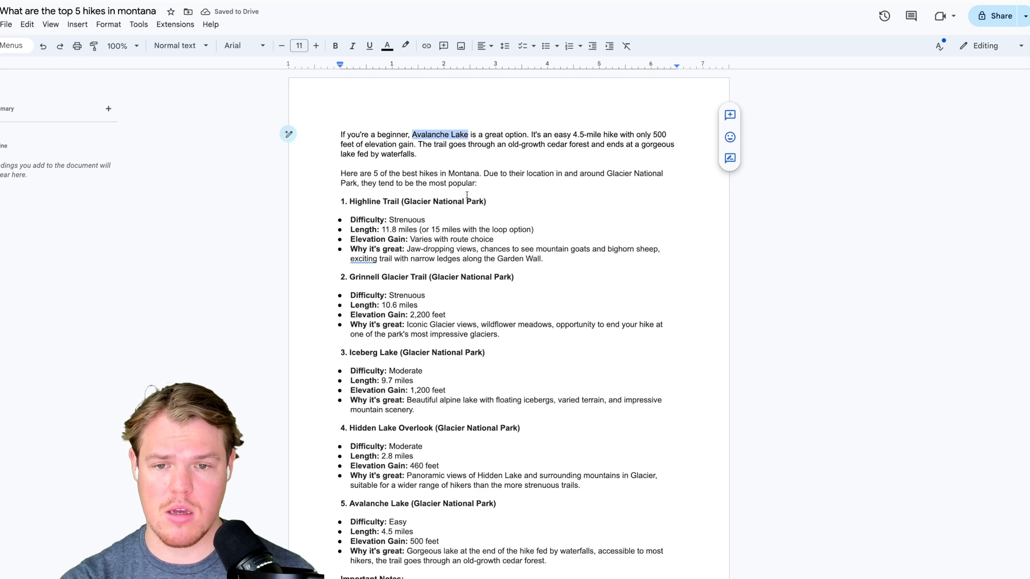
scroll(down, 3)
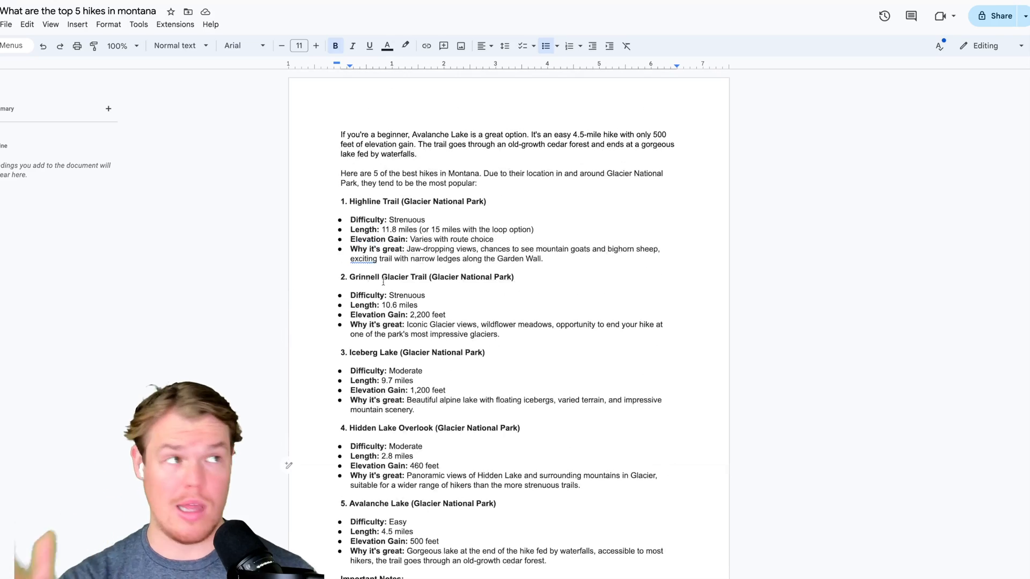
click(123, 46)
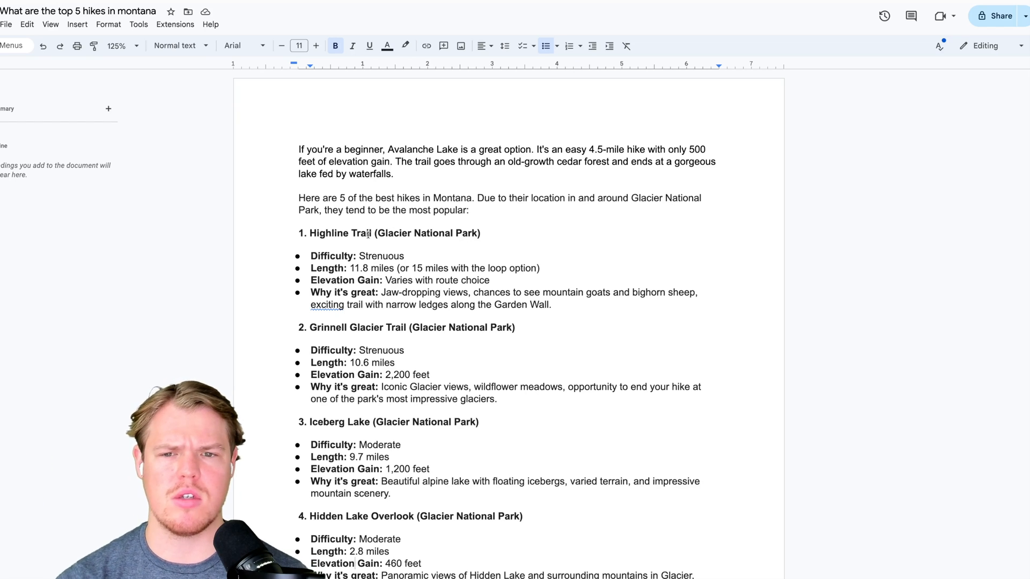
drag(298, 150, 393, 173)
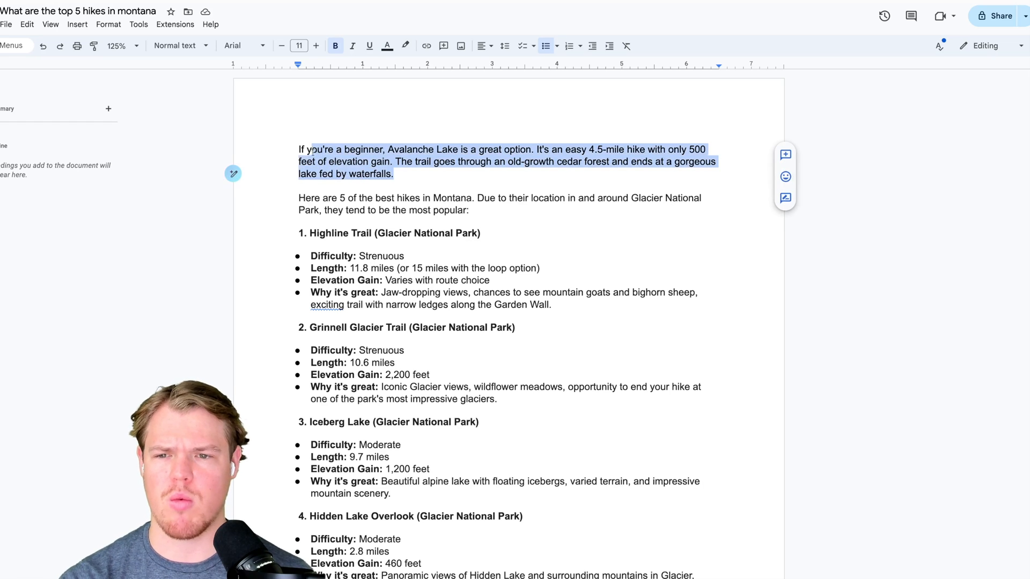
Try Elaborate and a 'make it poem' rewrite of the Avalanche Lake paragraph, then discard.
click(233, 174)
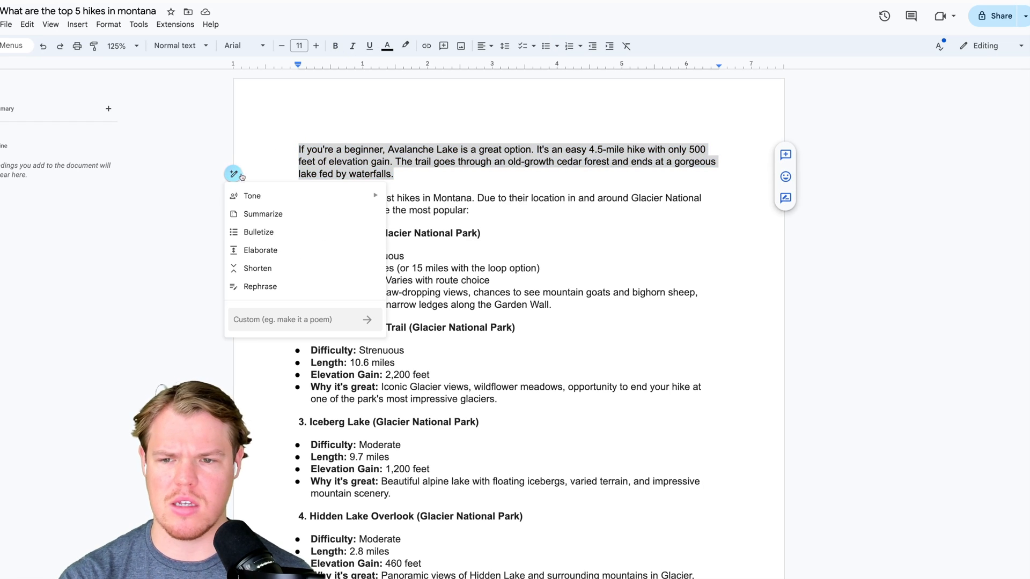
mouse_move(251, 196)
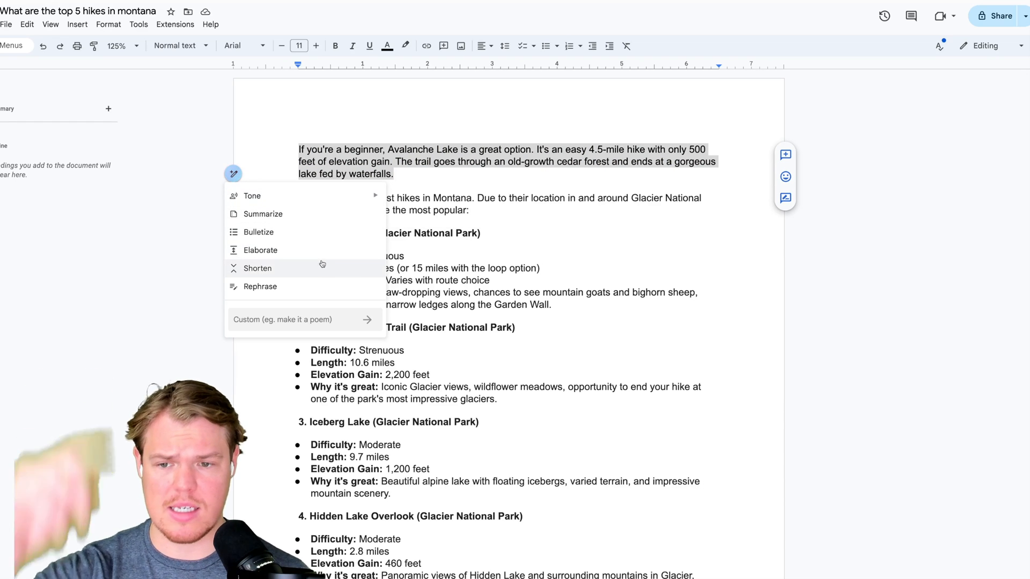
click(260, 251)
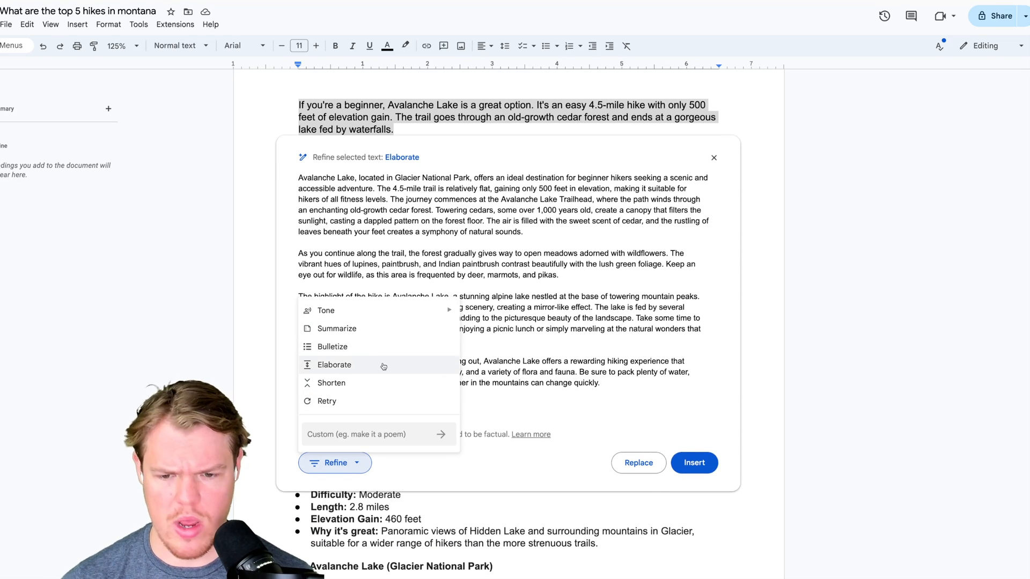
text(make)
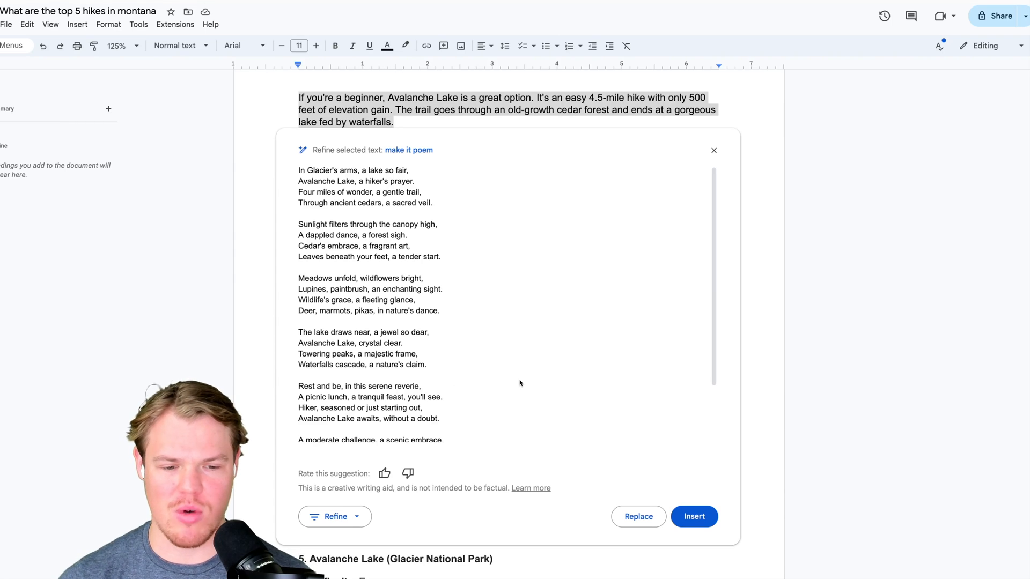
click(713, 151)
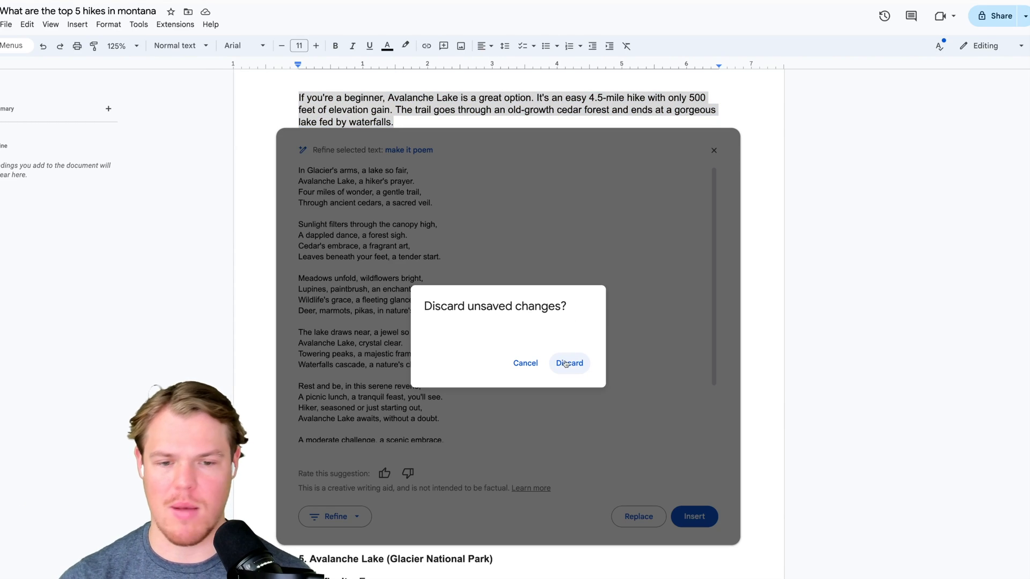
click(568, 363)
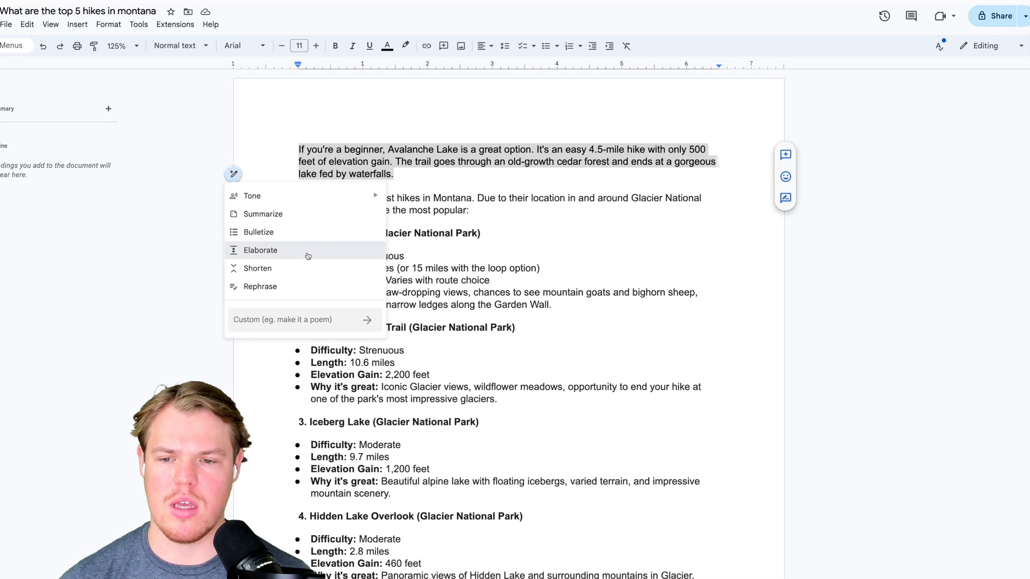
Generate a Bulletize rewrite of the Avalanche Lake paragraph and dismiss it.
click(260, 249)
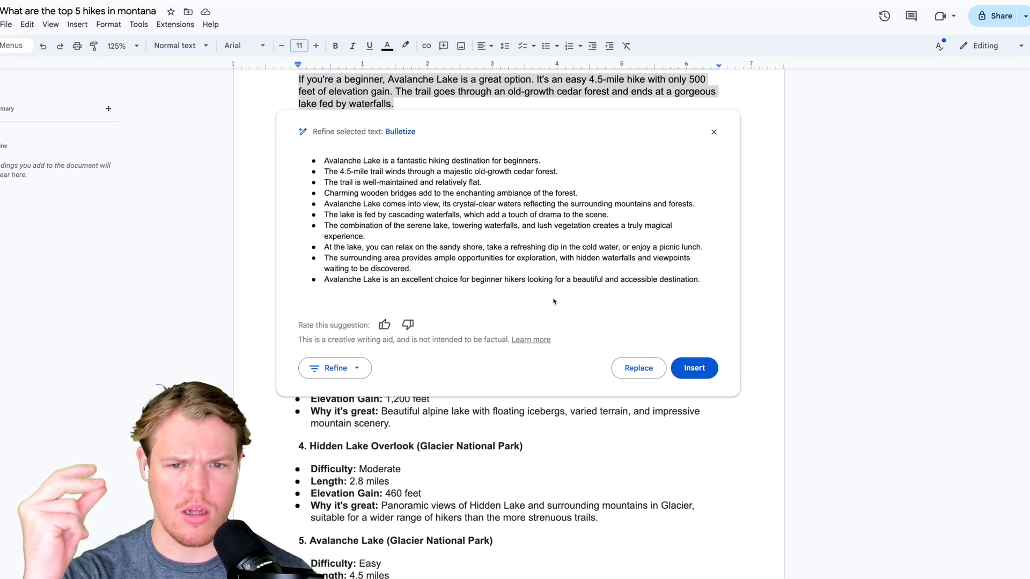
click(693, 368)
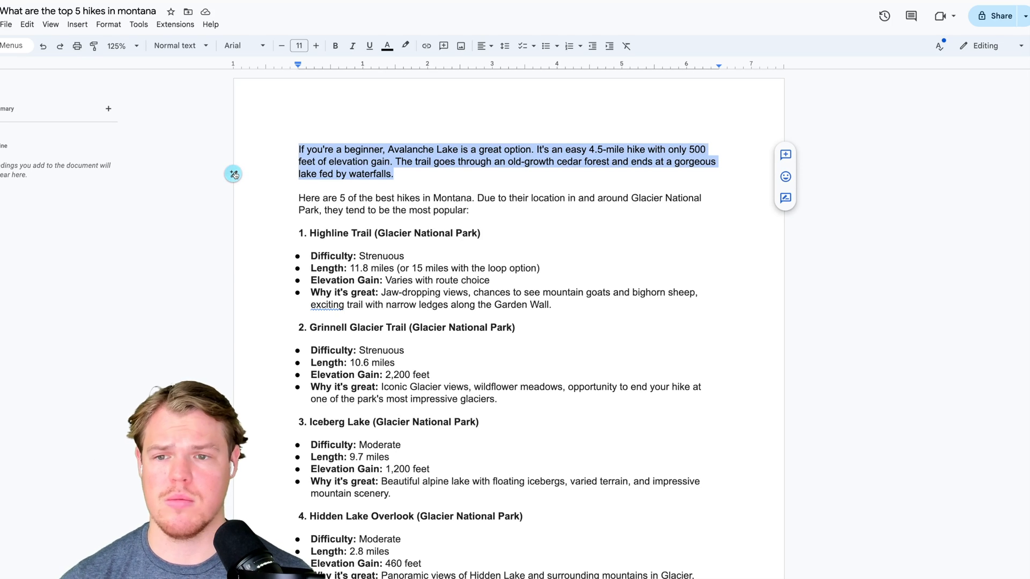
Generate a 'make it funny' rewrite of the Avalanche Lake paragraph, then discard it.
click(233, 174)
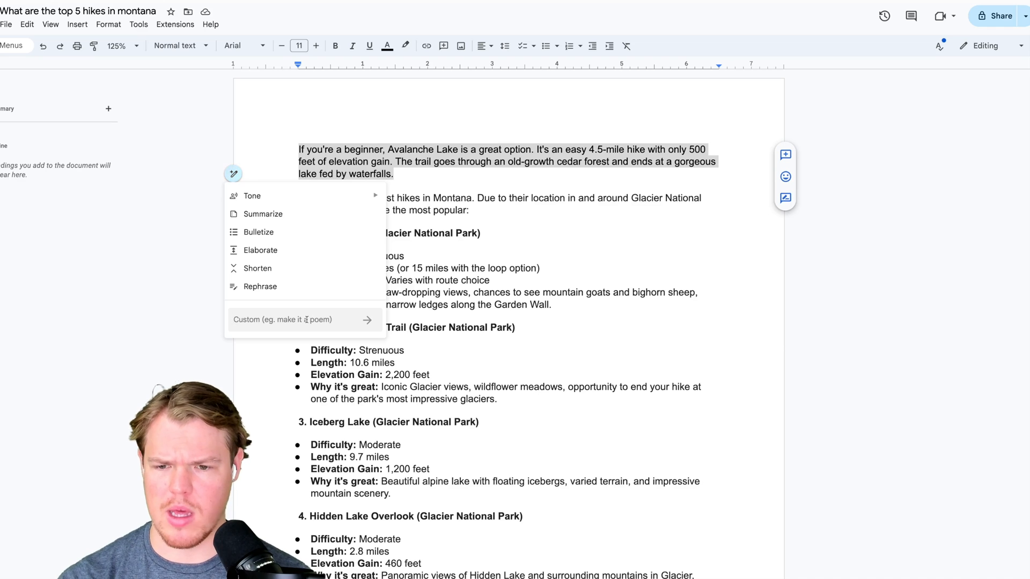
text(make it funny)
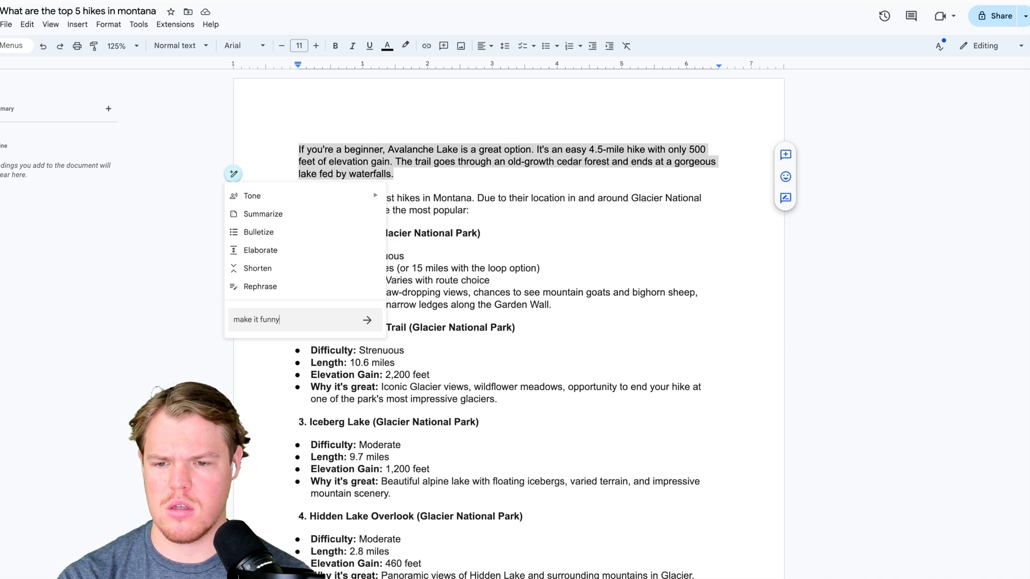
click(367, 320)
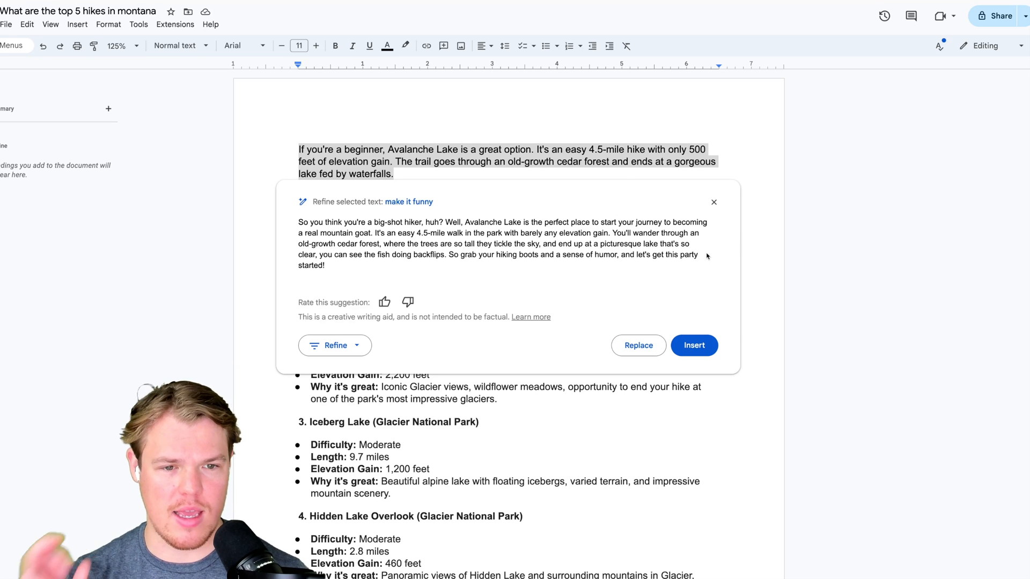
click(714, 202)
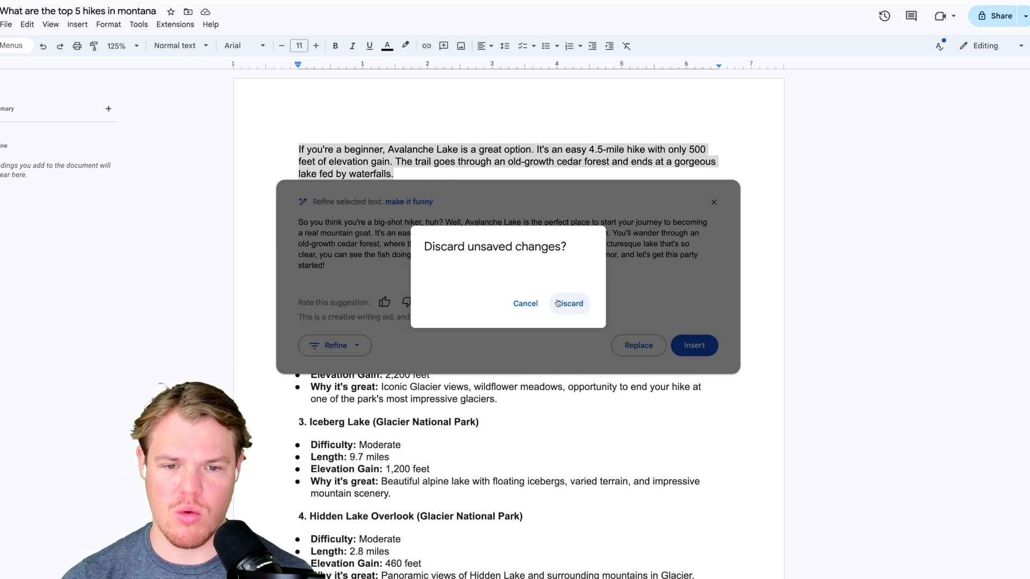
click(568, 304)
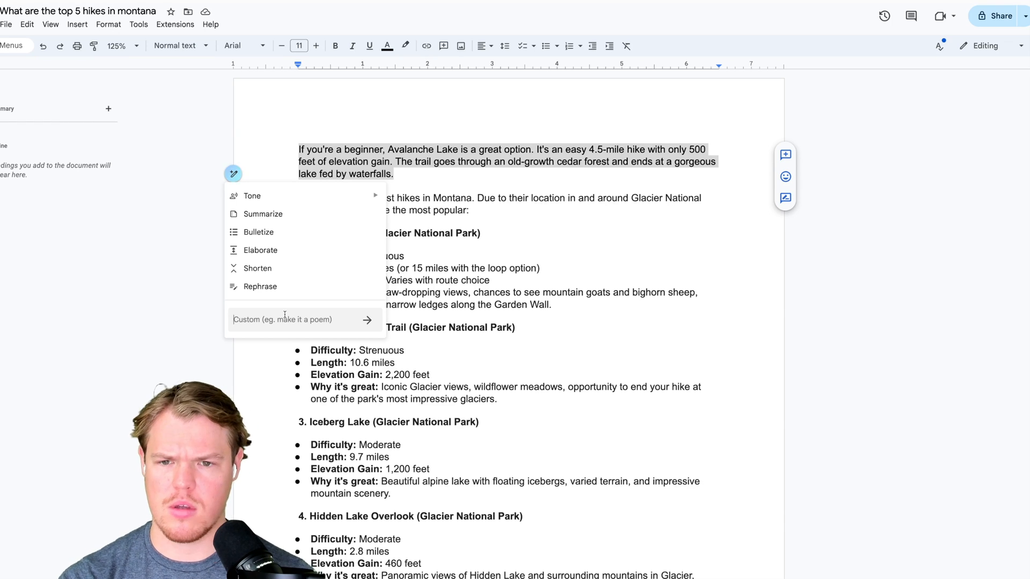
Enter 'can you reference a li' and scroll down through the Montana hikes document.
text(can you)
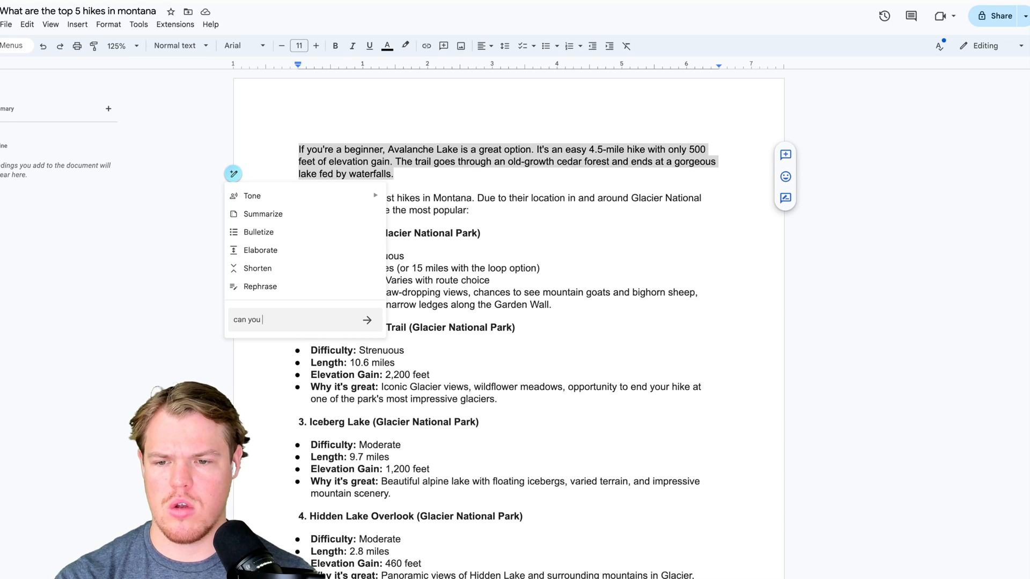
text(reference a li)
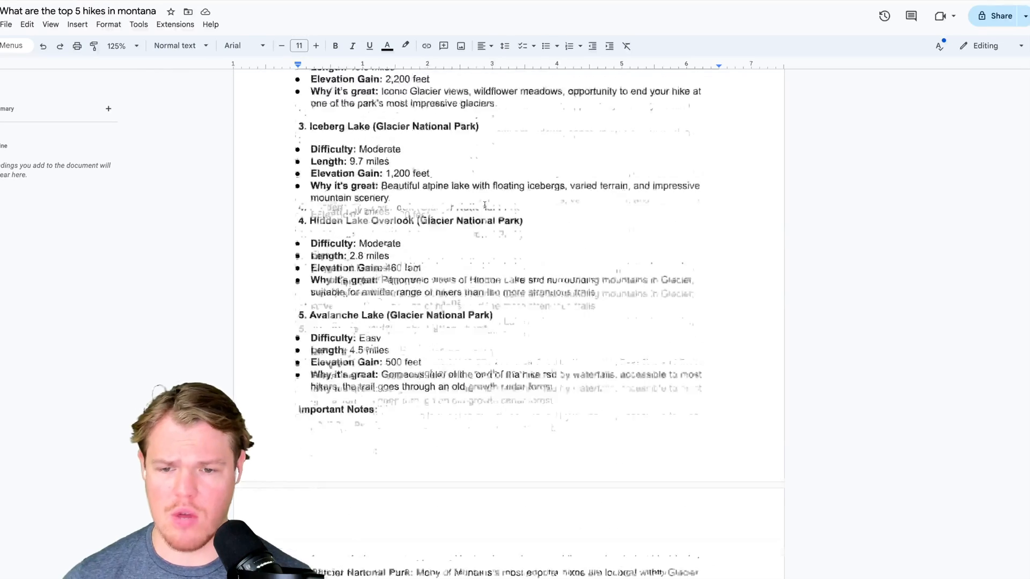
scroll(down, 3)
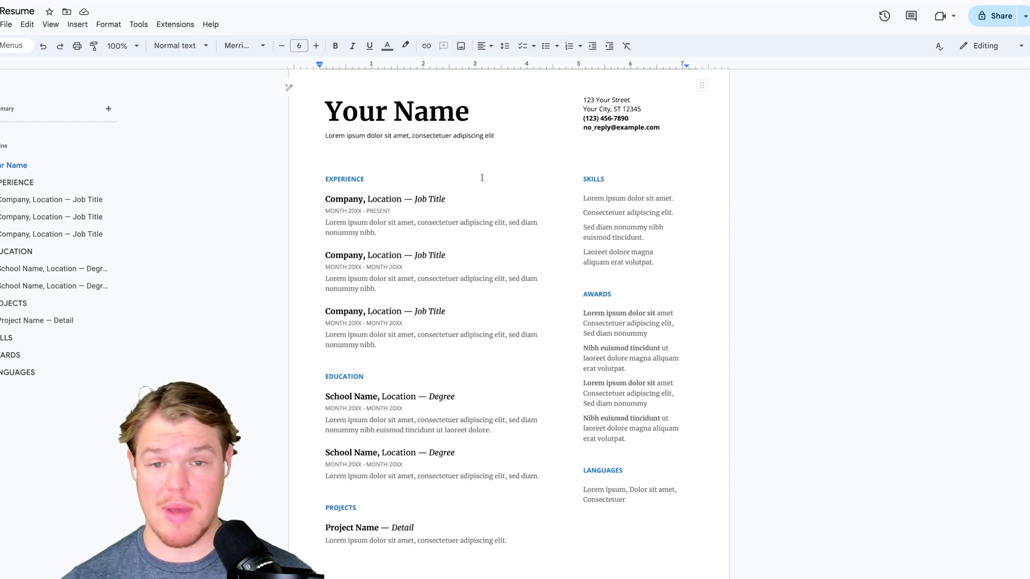
key(ctrl+a)
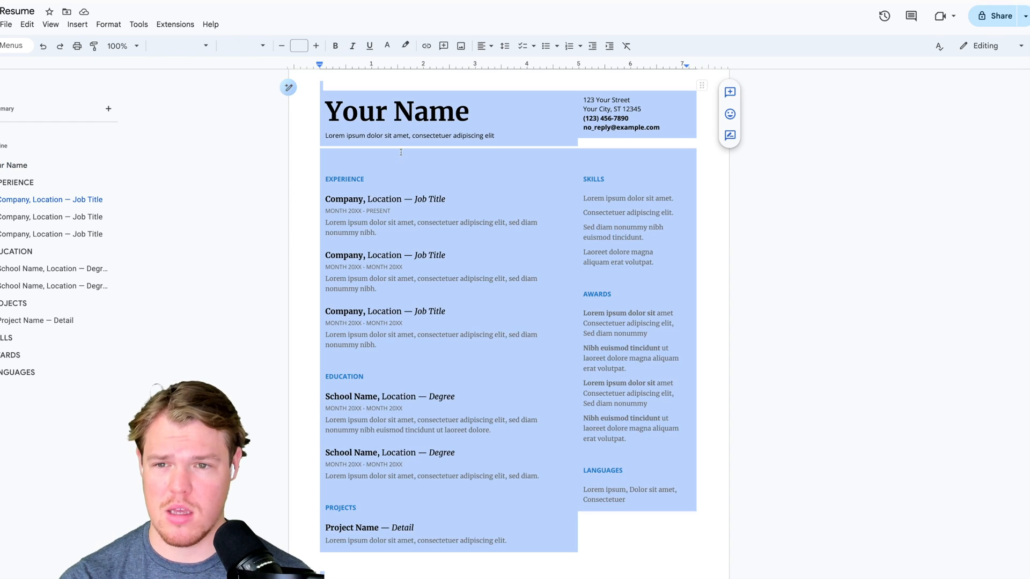
click(287, 87)
text(Fill in all the variables with a potential person name)
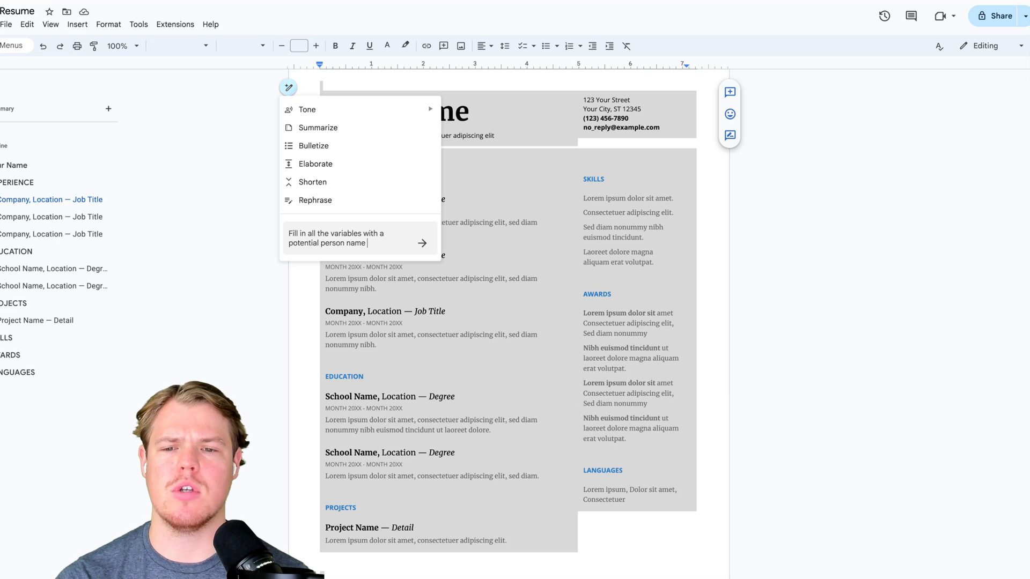
text(James)
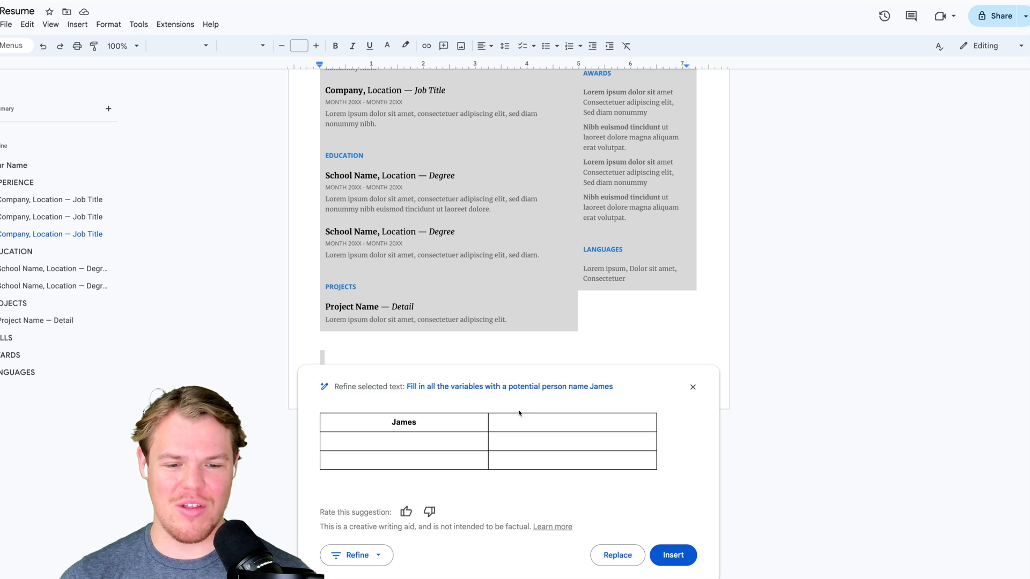
click(692, 387)
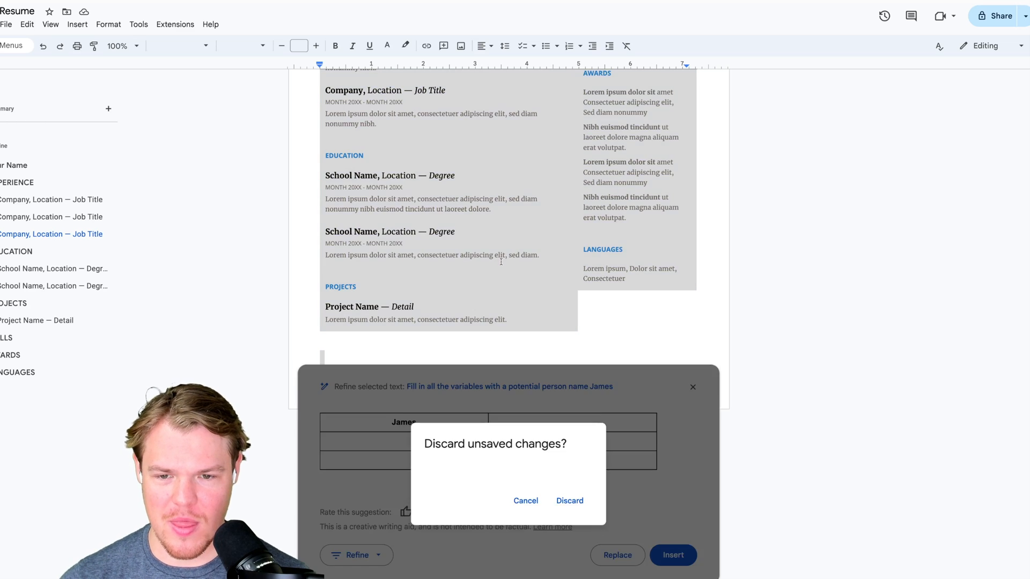
click(568, 500)
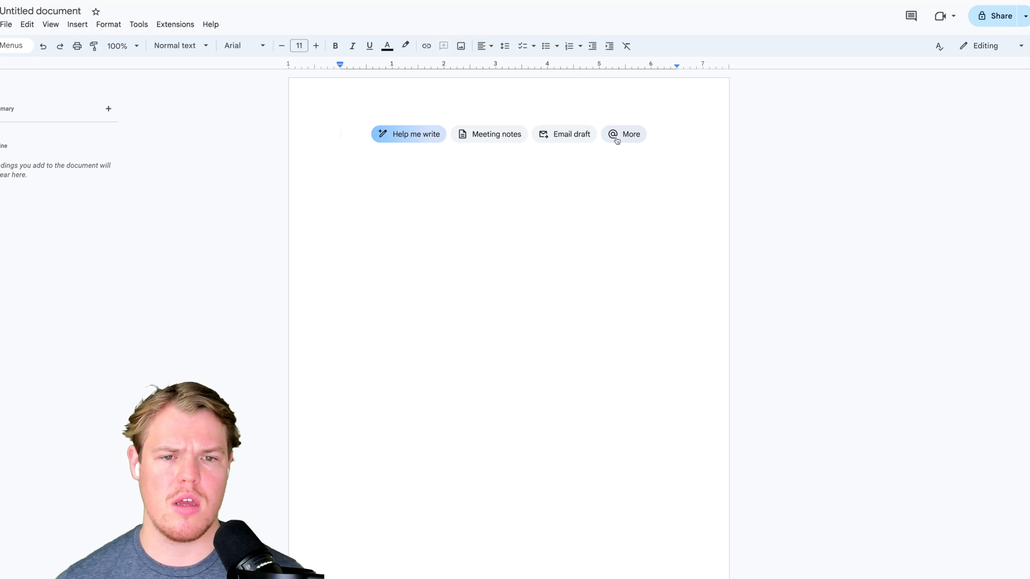
Prompt Help me write with 'What is great about gemini advance', review the draft, then close it.
click(496, 134)
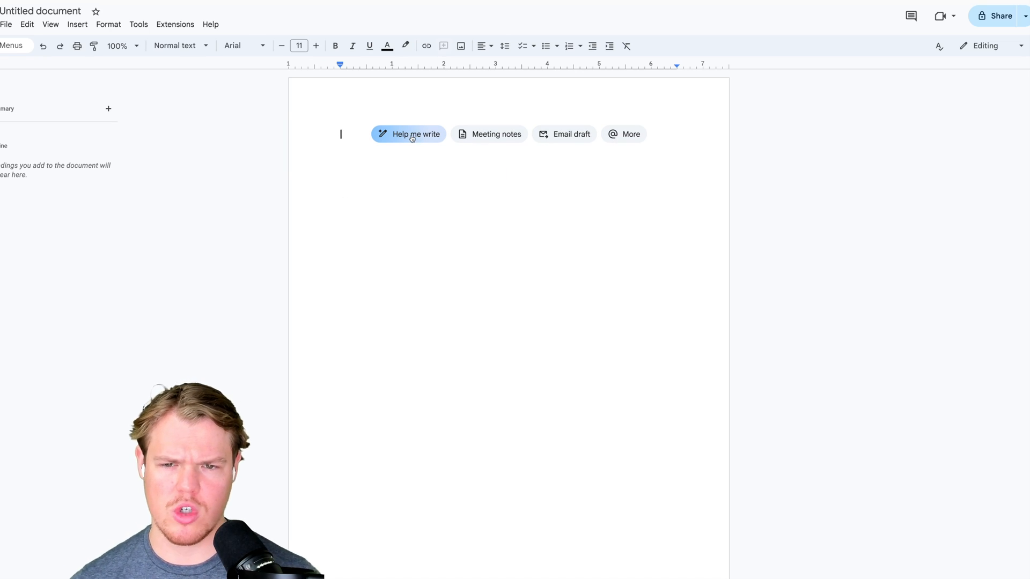
click(495, 134)
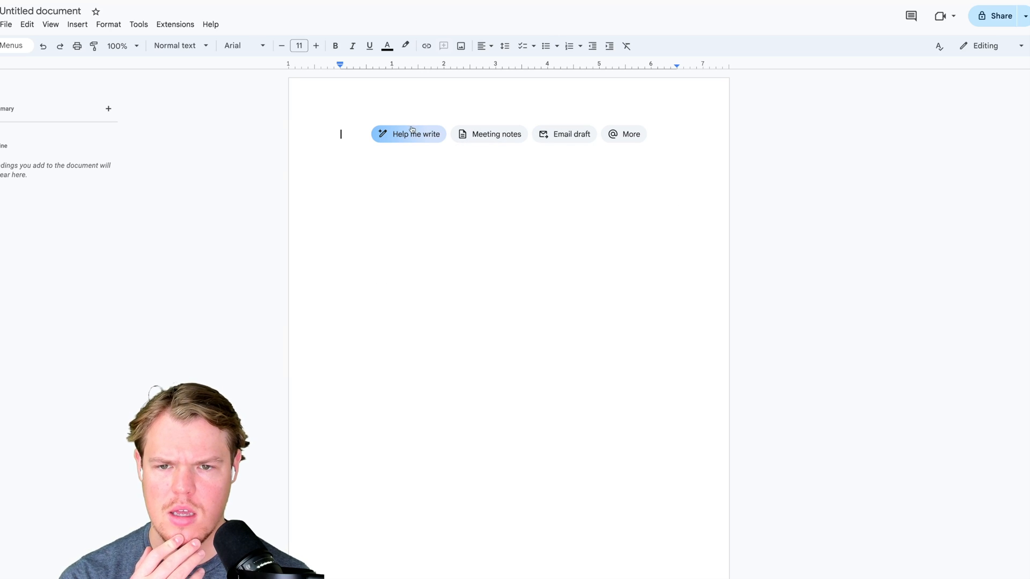
click(408, 134)
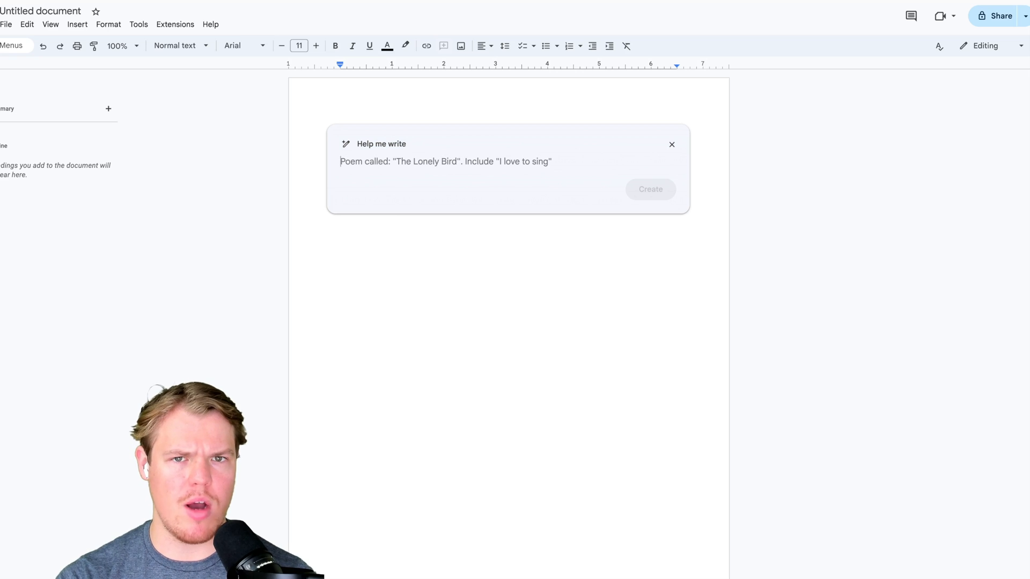
text(What is)
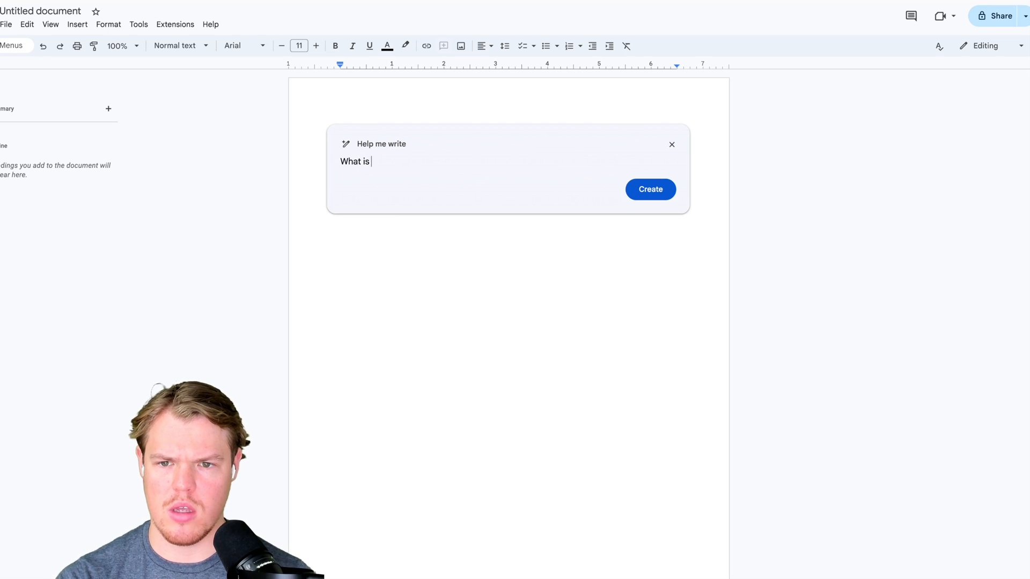
text(great about gem)
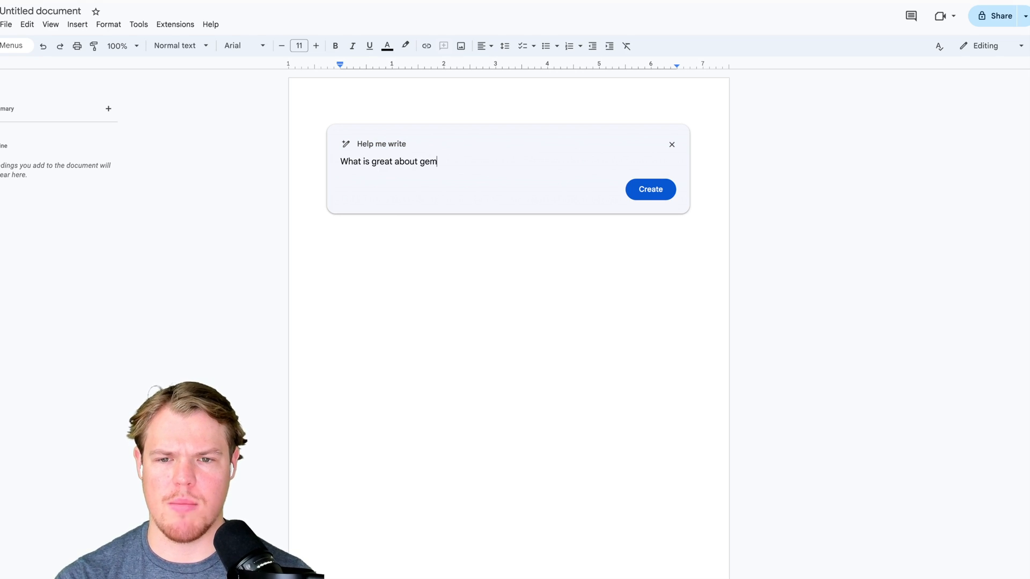
text(ini advance)
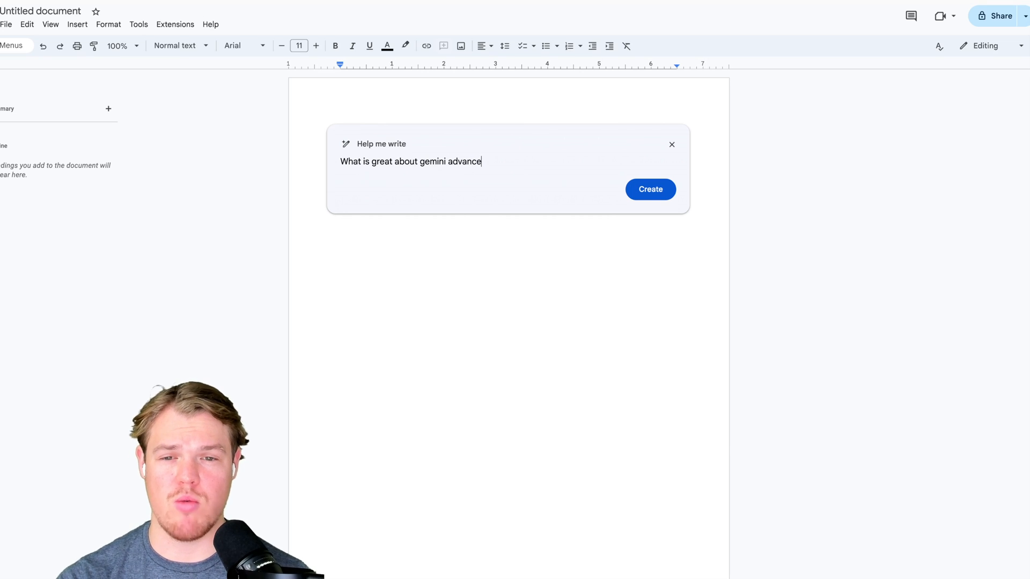
click(649, 190)
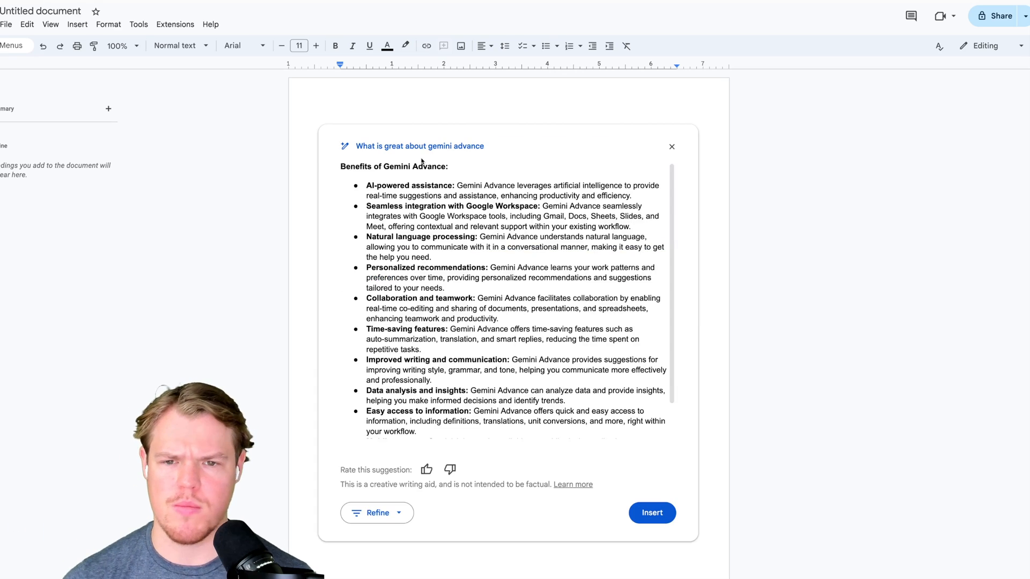
scroll(down, 3)
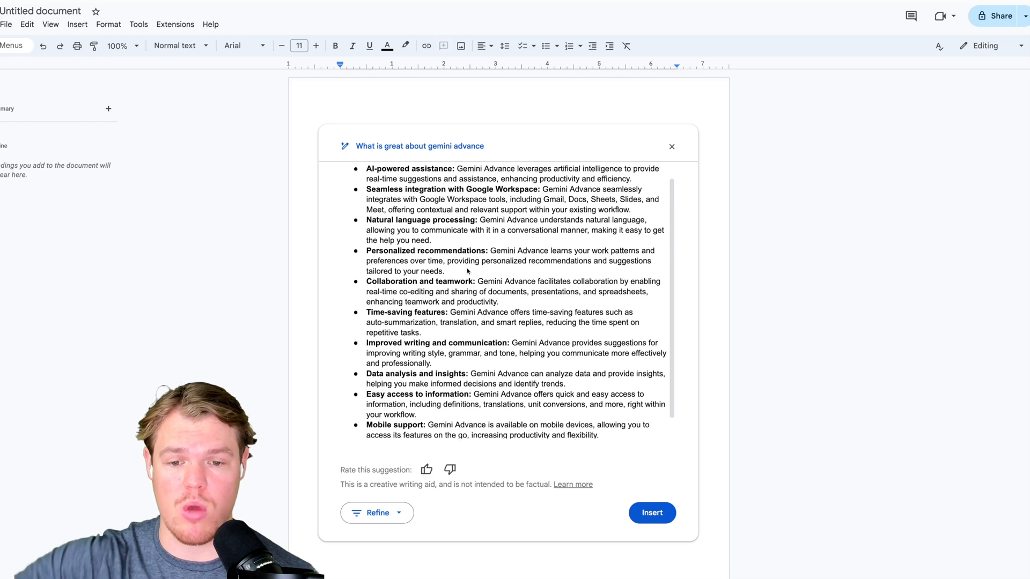
click(671, 146)
text(@)
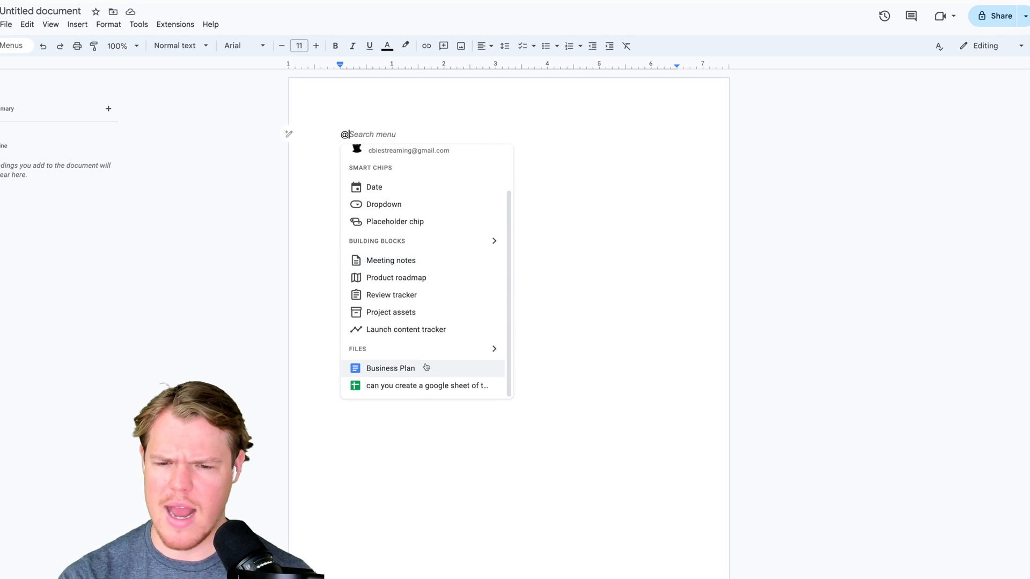
Insert the Business Plan chip, summarize it with Help me write, then open that document.
click(390, 368)
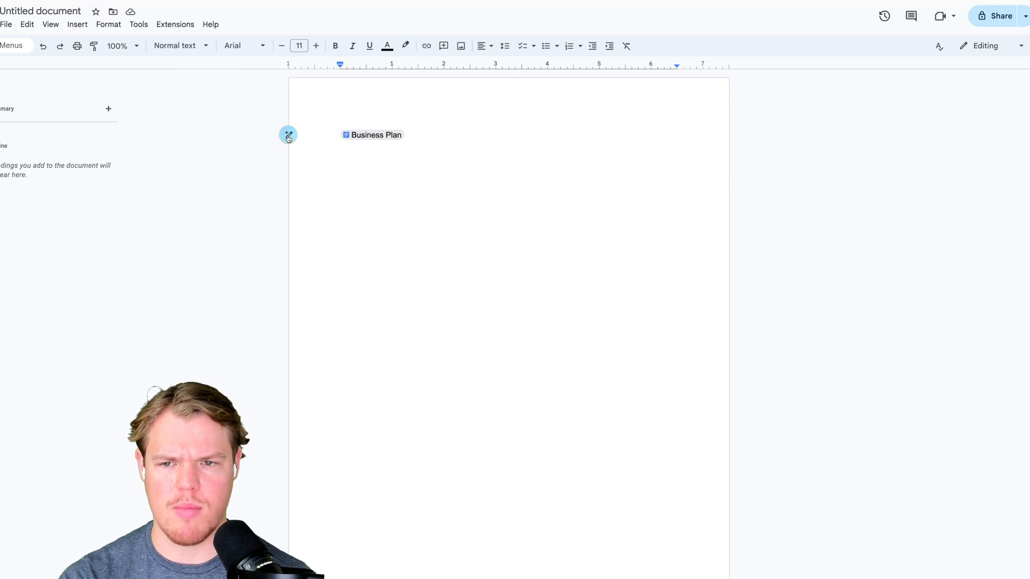
text(Sum)
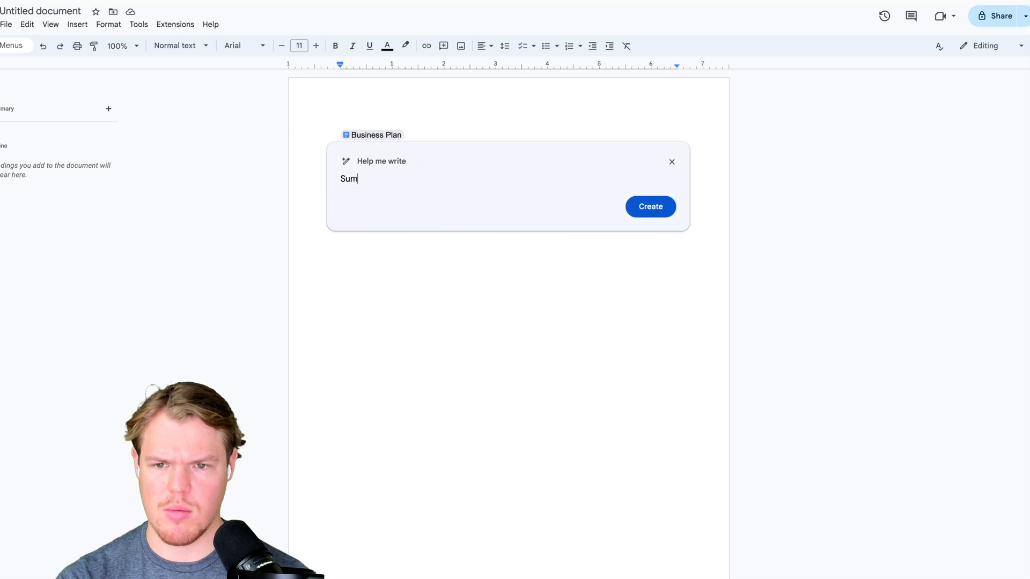
click(649, 206)
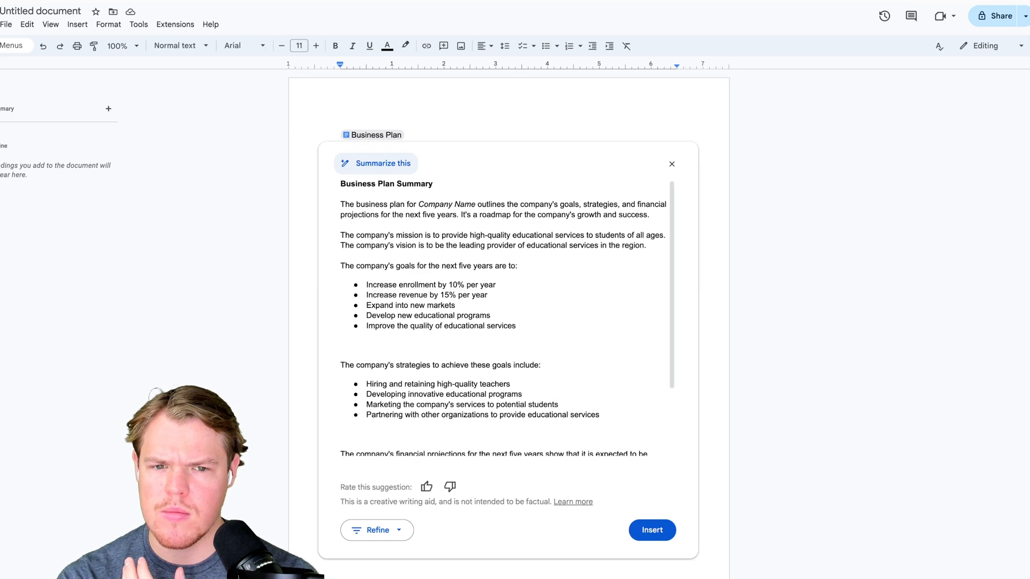
scroll(down, 3)
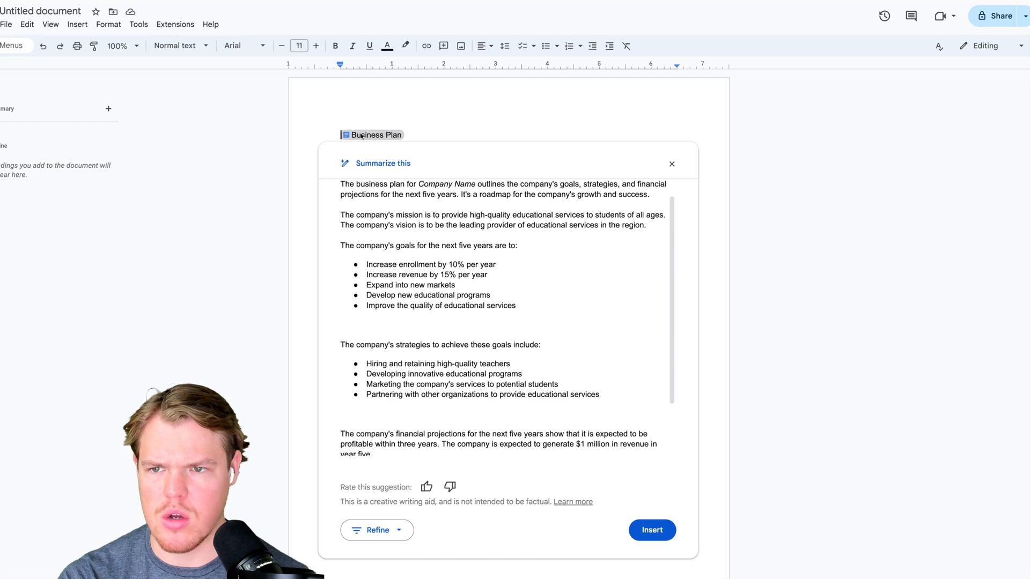
click(651, 530)
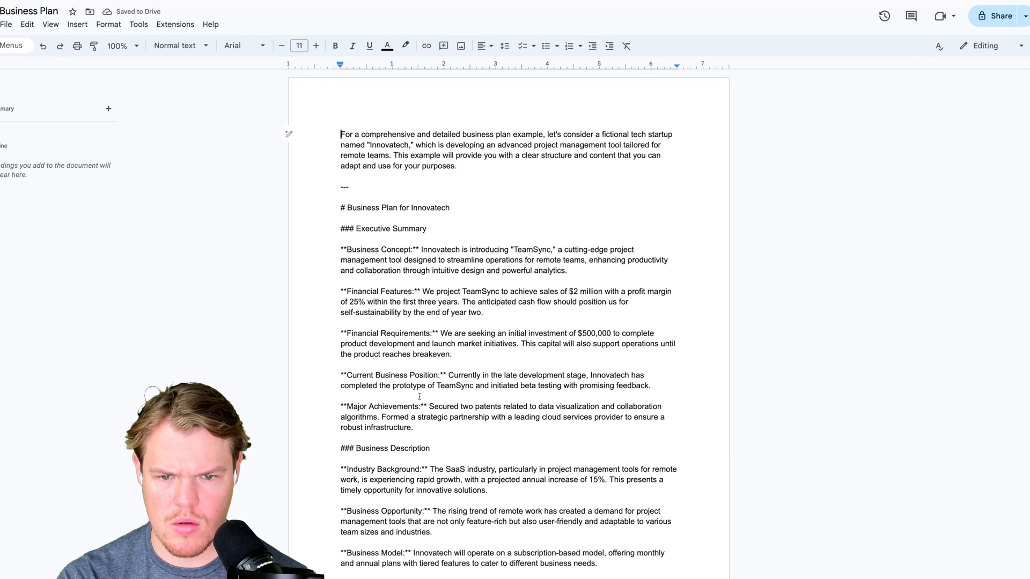